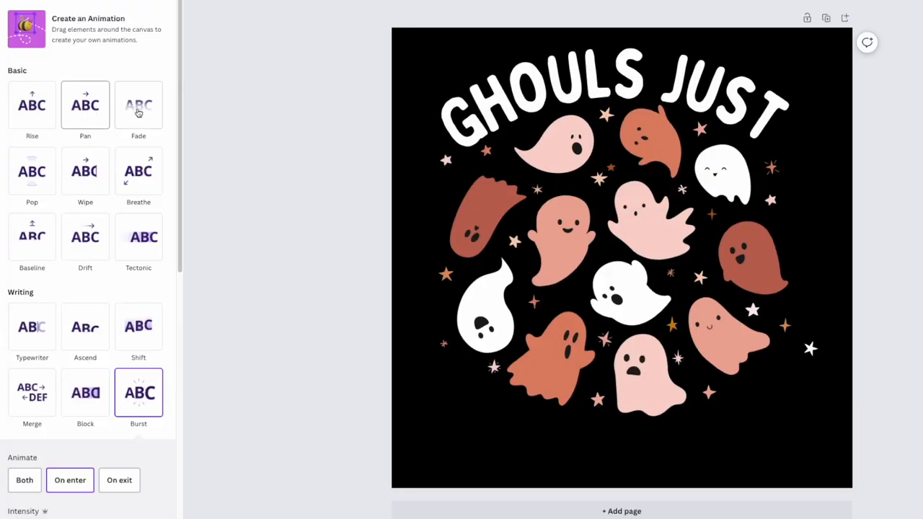
# Step: Close the ghost design post to return to the Detour Shirts profile grid
pyautogui.click(32, 171)
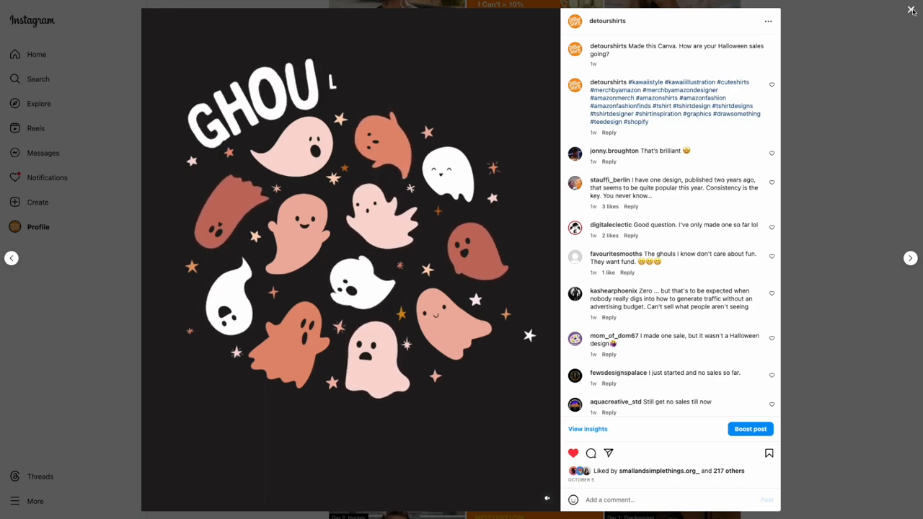
pyautogui.click(911, 10)
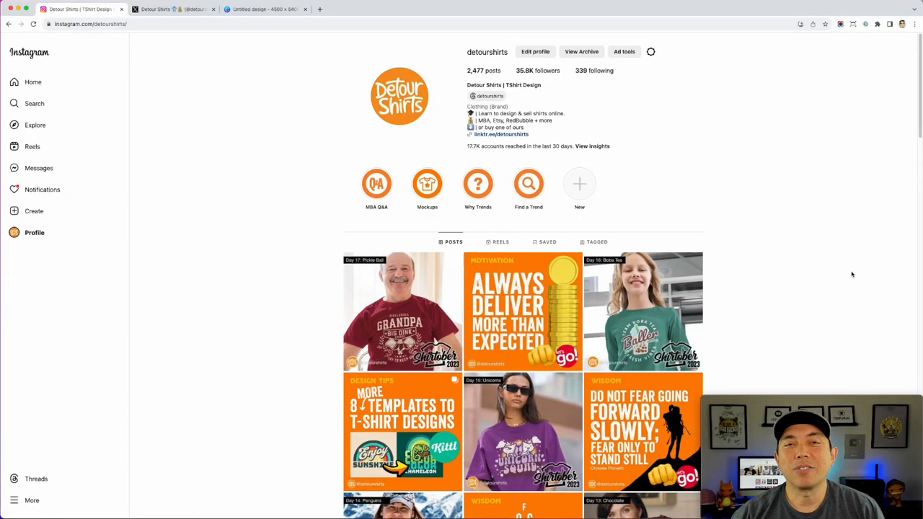
pyautogui.scroll(-3)
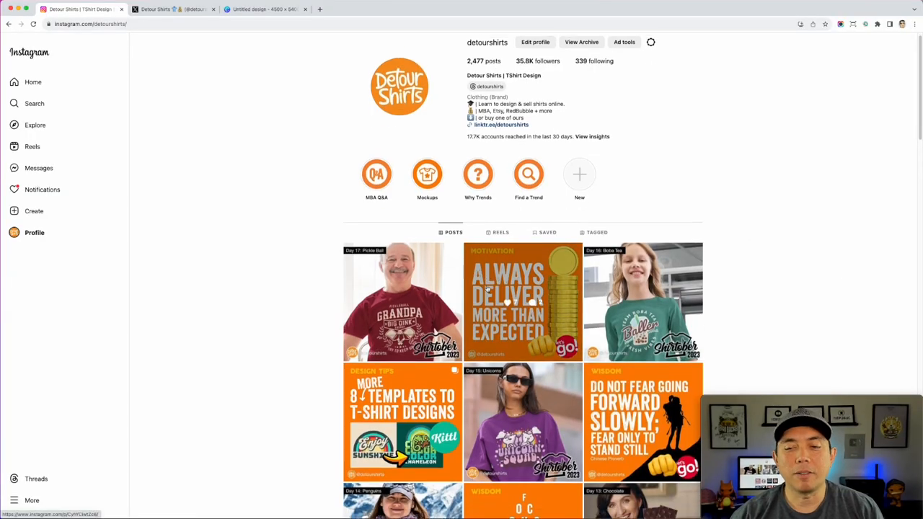
pyautogui.scroll(-3)
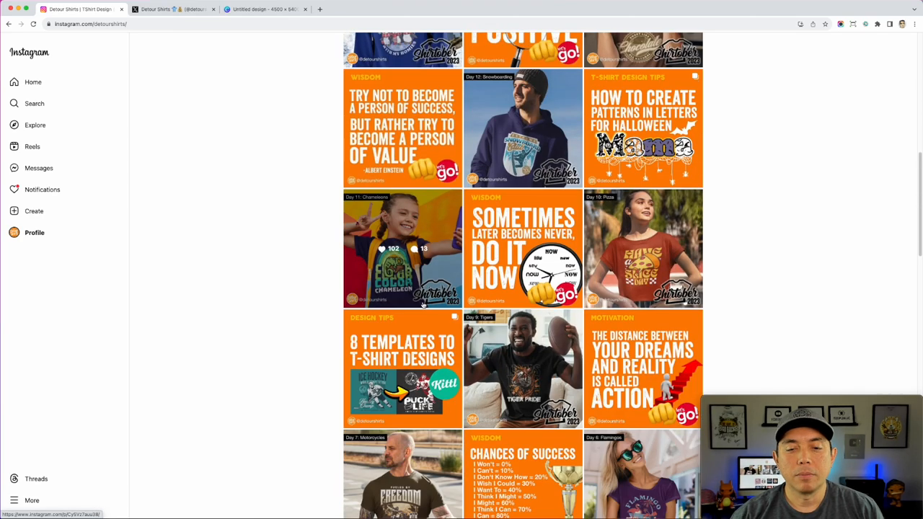
pyautogui.scroll(-3)
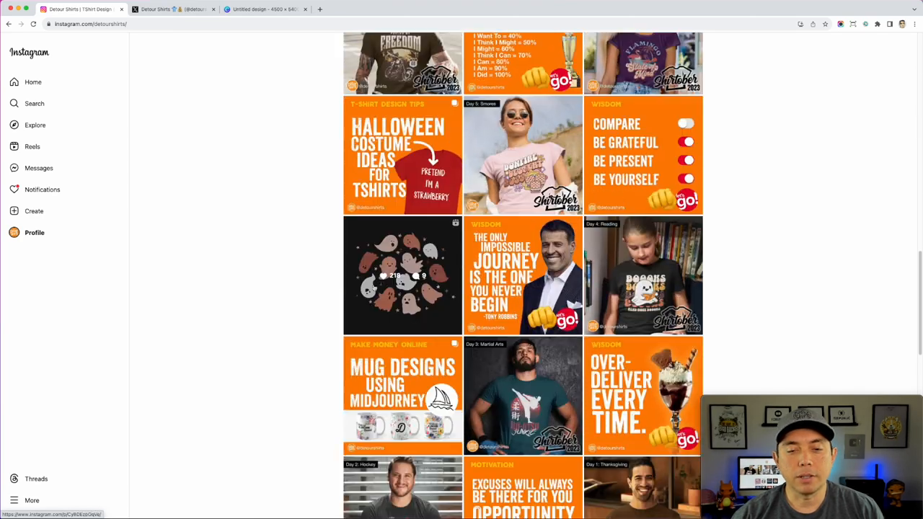
pyautogui.click(403, 275)
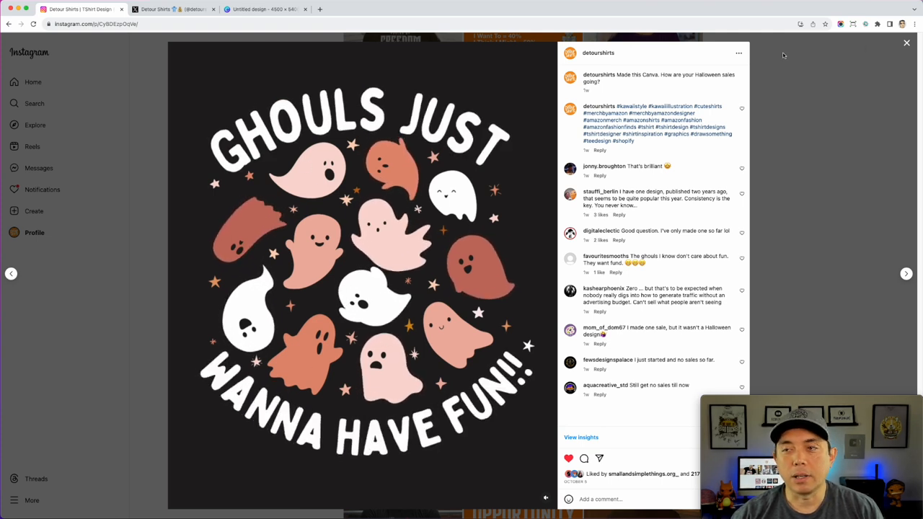
pyautogui.click(906, 42)
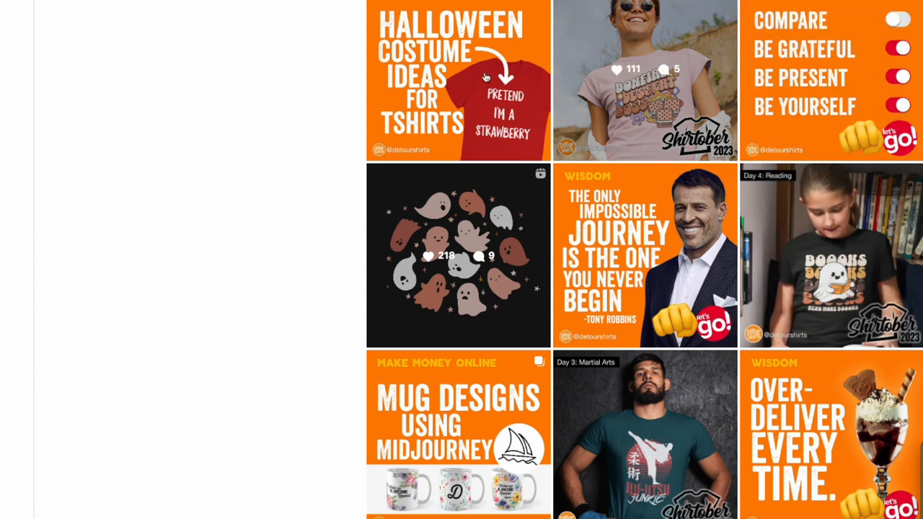
pyautogui.moveTo(566, 103)
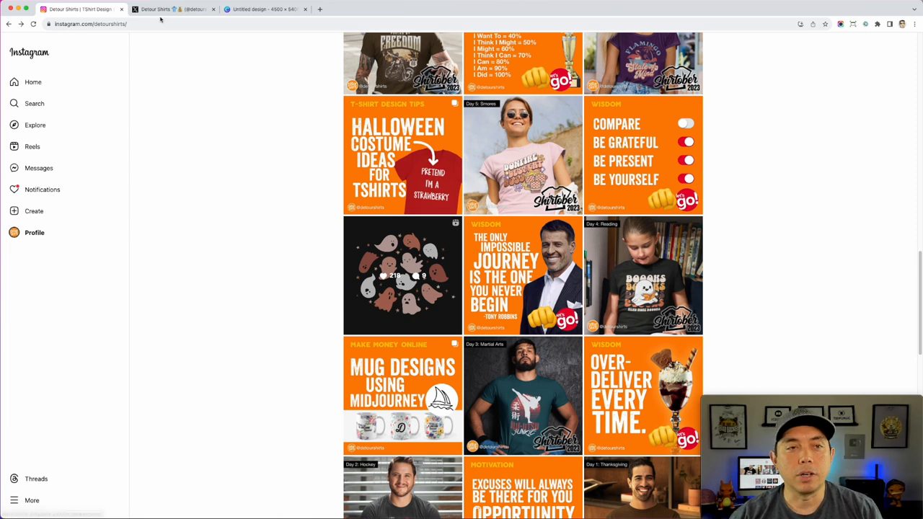
pyautogui.click(173, 8)
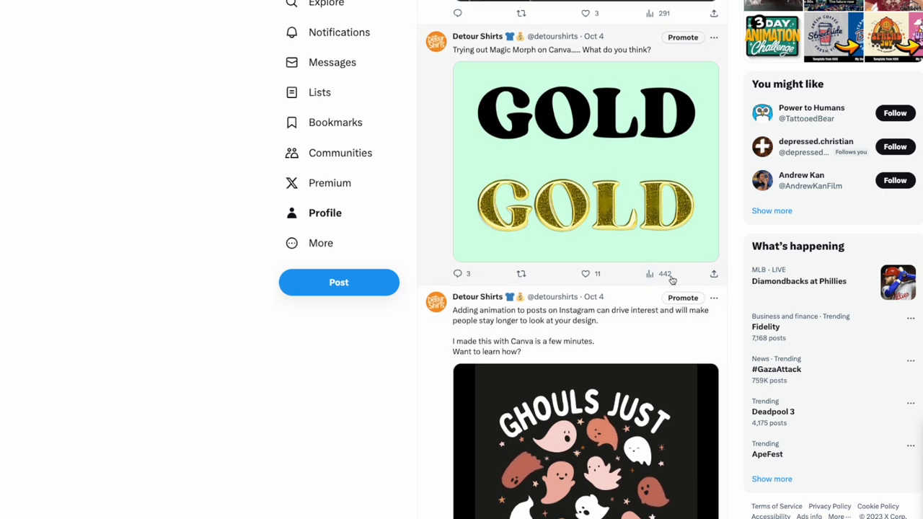
pyautogui.scroll(-3)
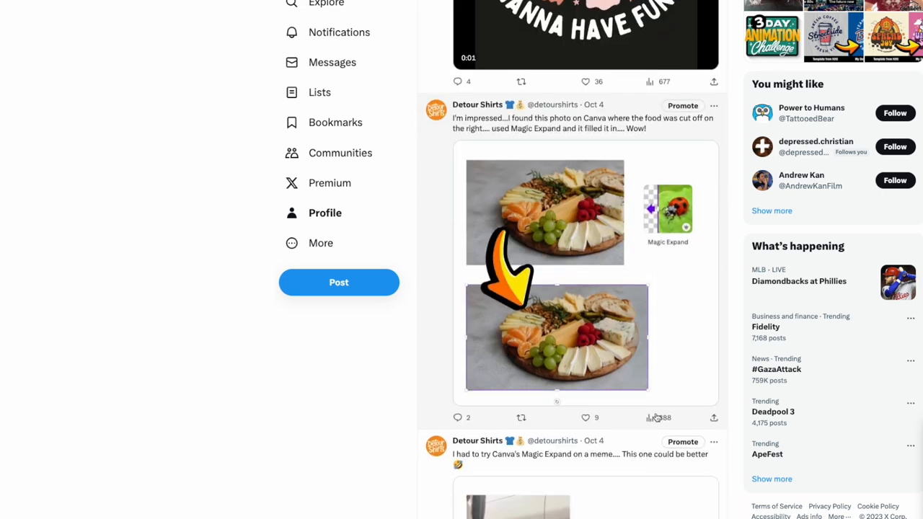
pyautogui.scroll(-3)
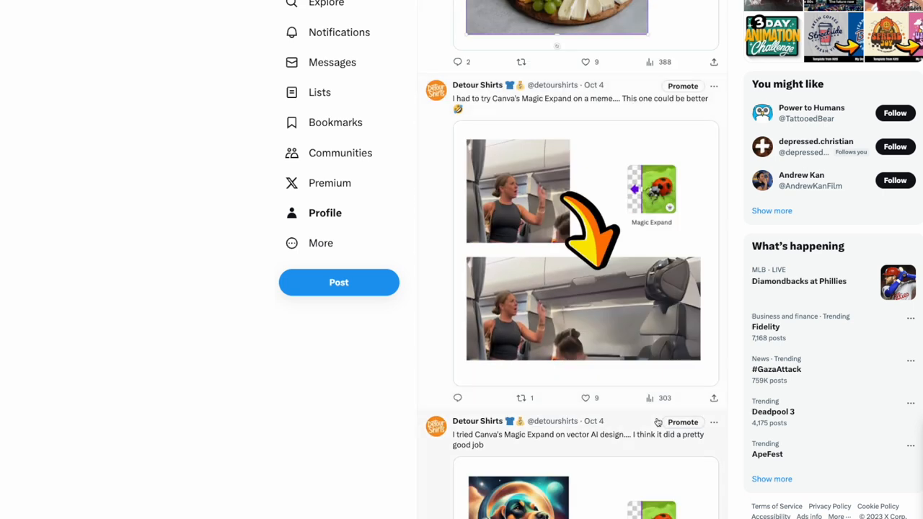
pyautogui.scroll(-3)
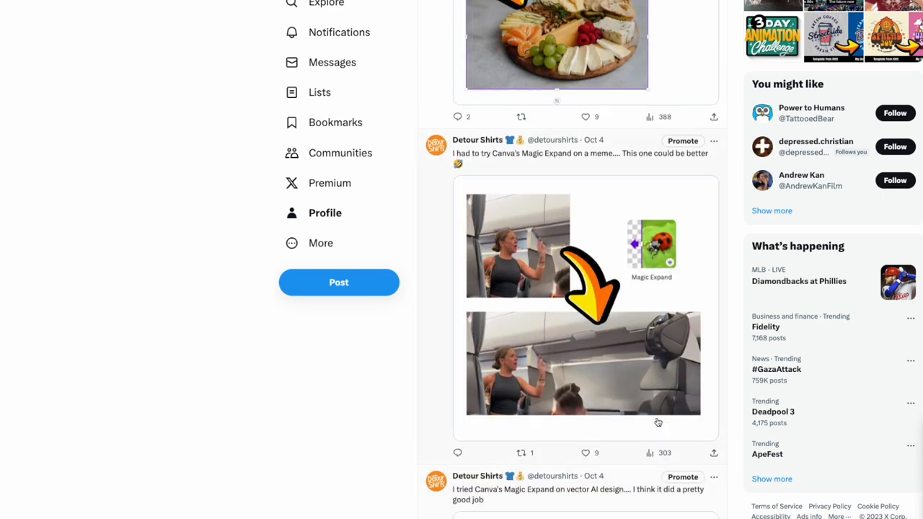
pyautogui.scroll(-3)
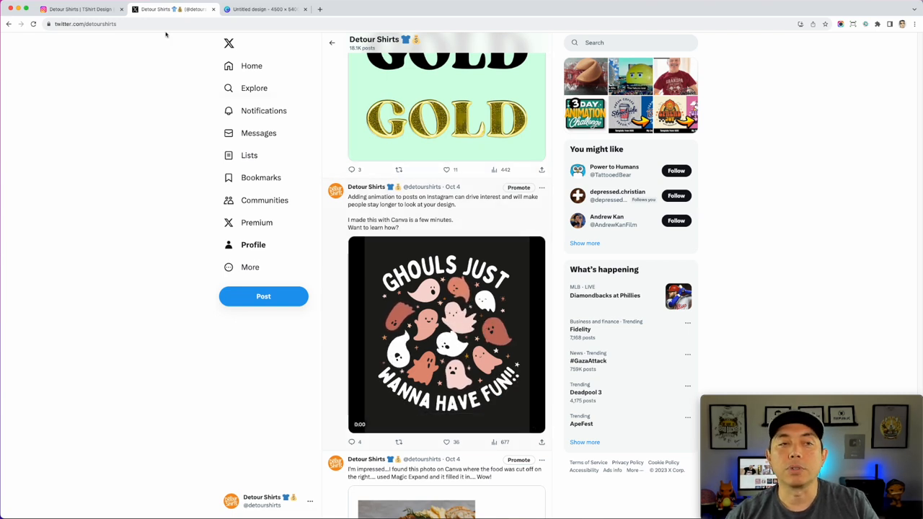
pyautogui.click(78, 8)
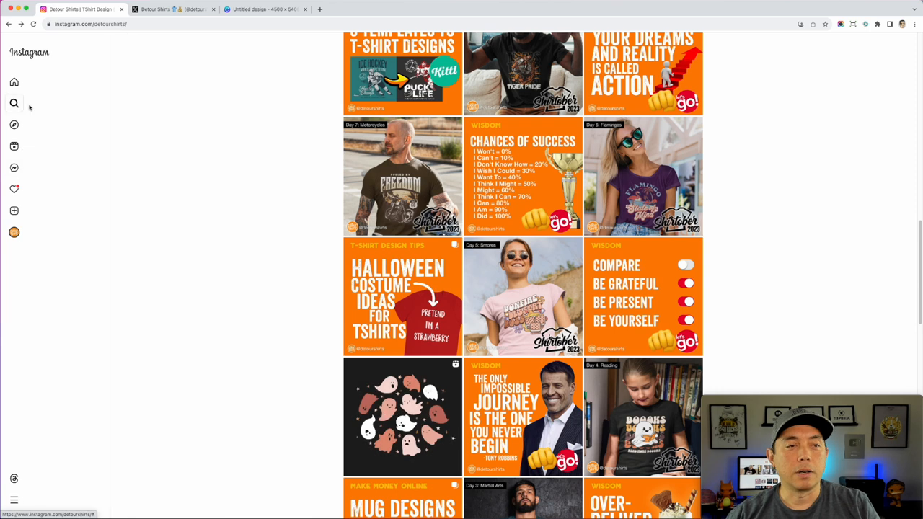
# Step: Open the illustrator's profile from recent searches and view the animated lantern post
pyautogui.click(14, 103)
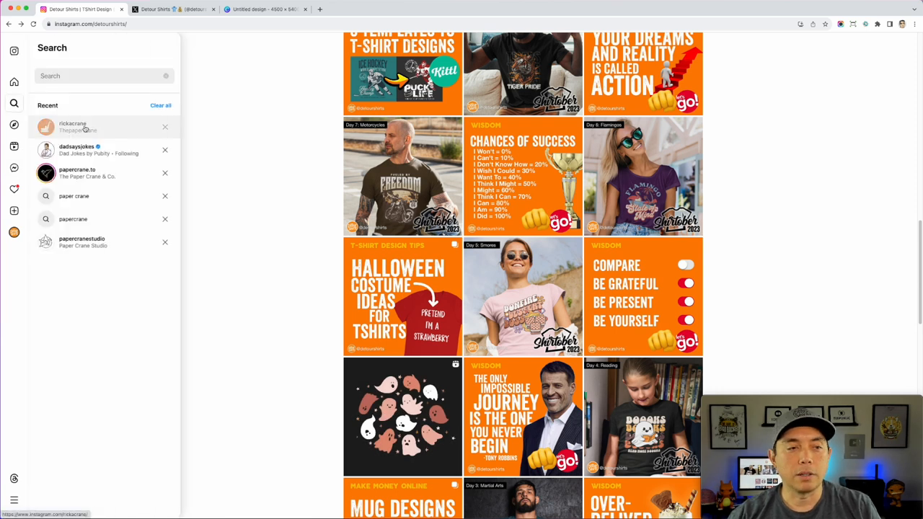
pyautogui.click(72, 127)
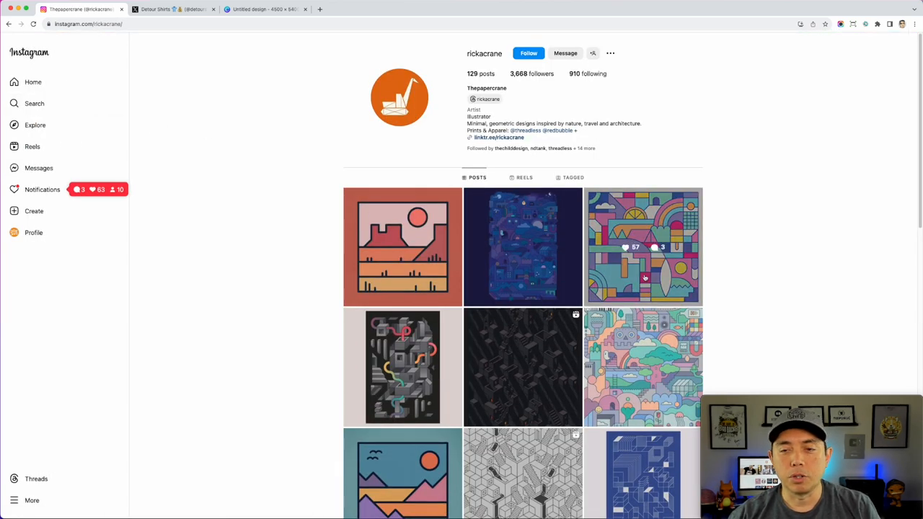
pyautogui.scroll(-3)
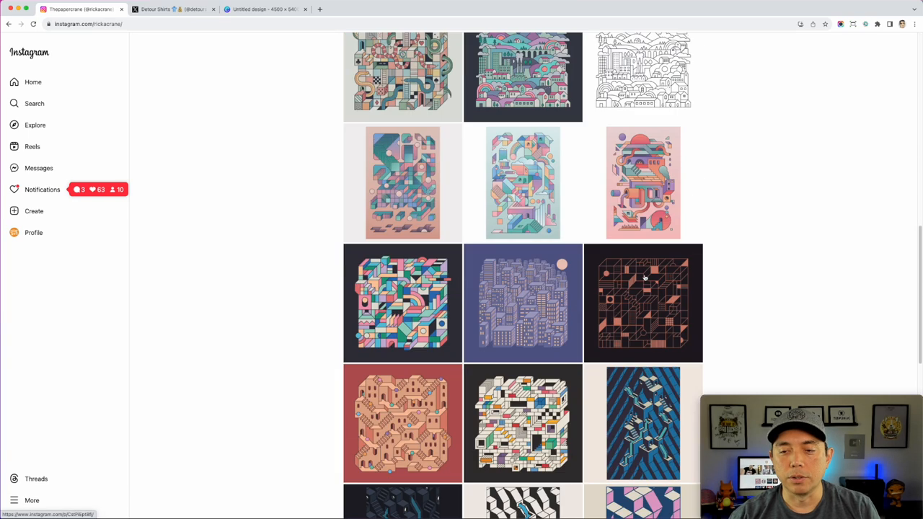
pyautogui.scroll(-3)
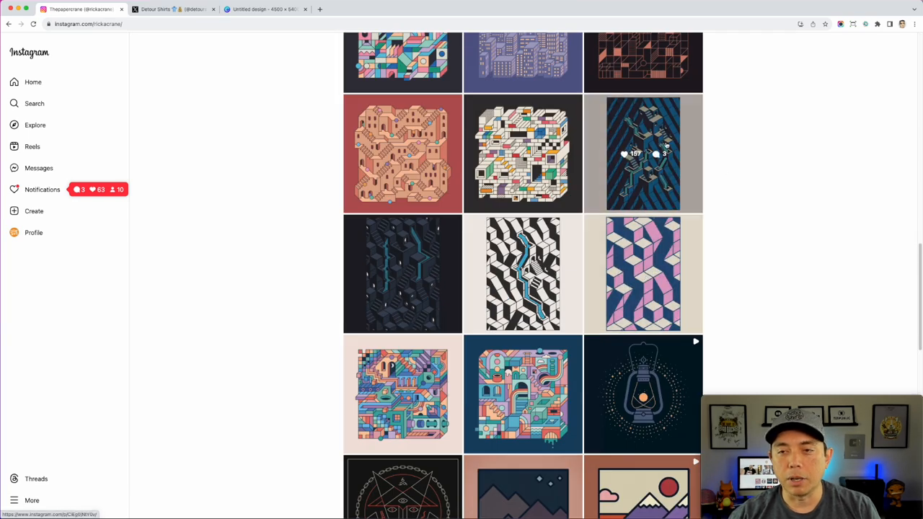
pyautogui.scroll(-3)
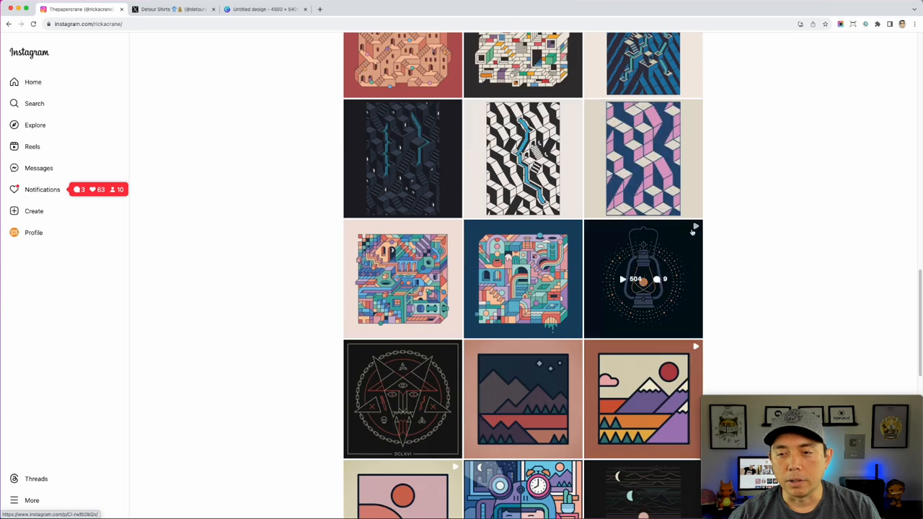
pyautogui.click(642, 279)
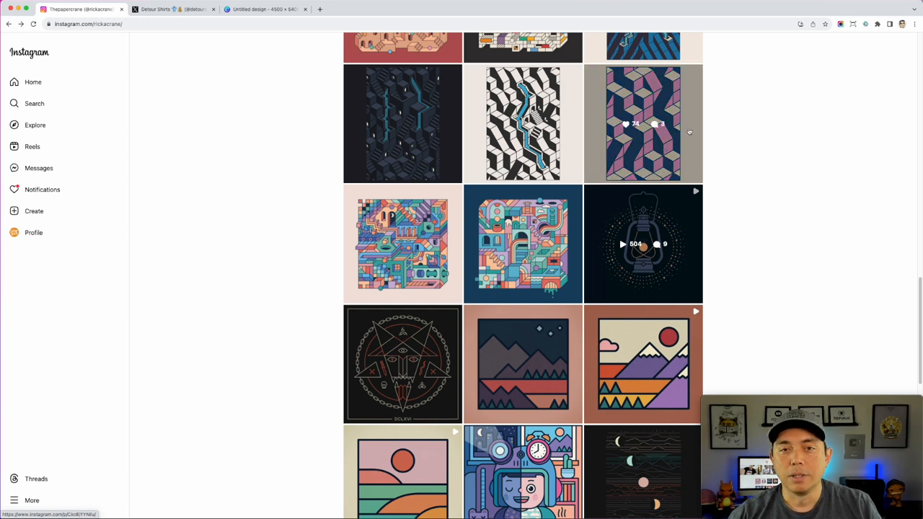
# Step: Browse further, close the rainbow landscape post, and return to the Canva tab
pyautogui.scroll(-3)
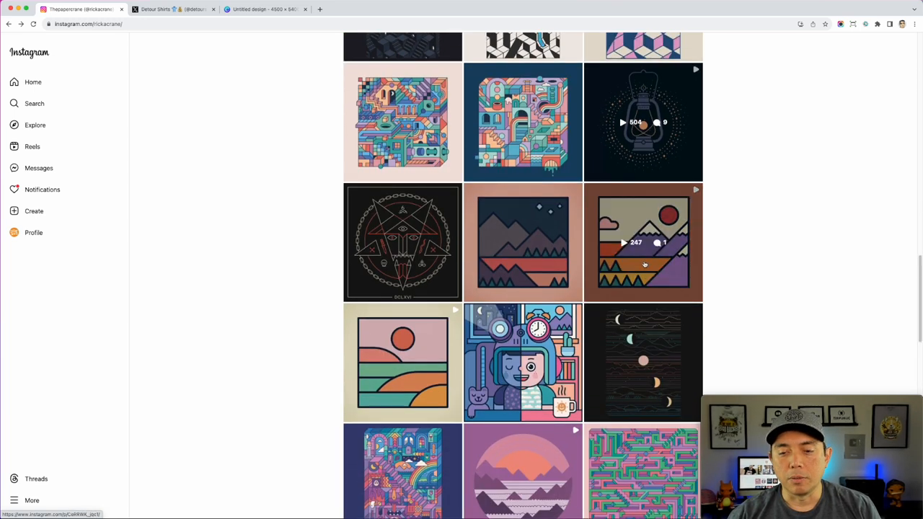
pyautogui.scroll(-3)
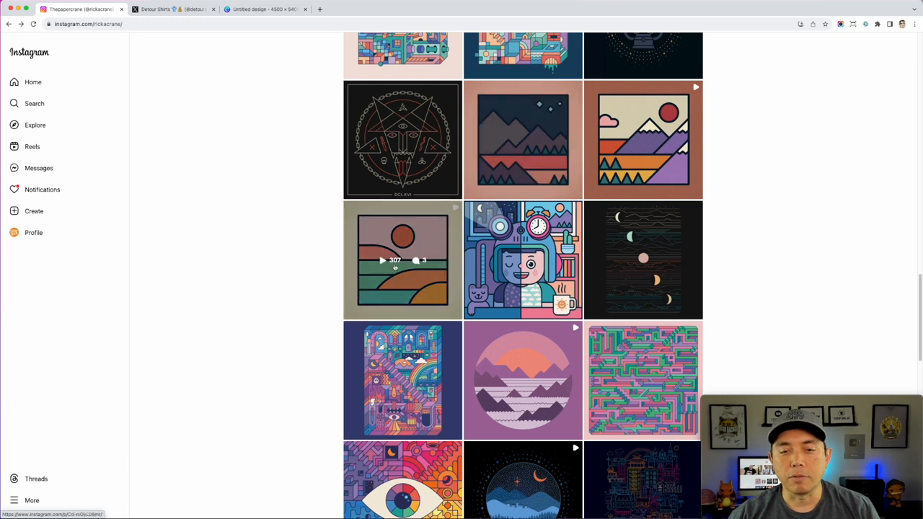
pyautogui.moveTo(514, 140)
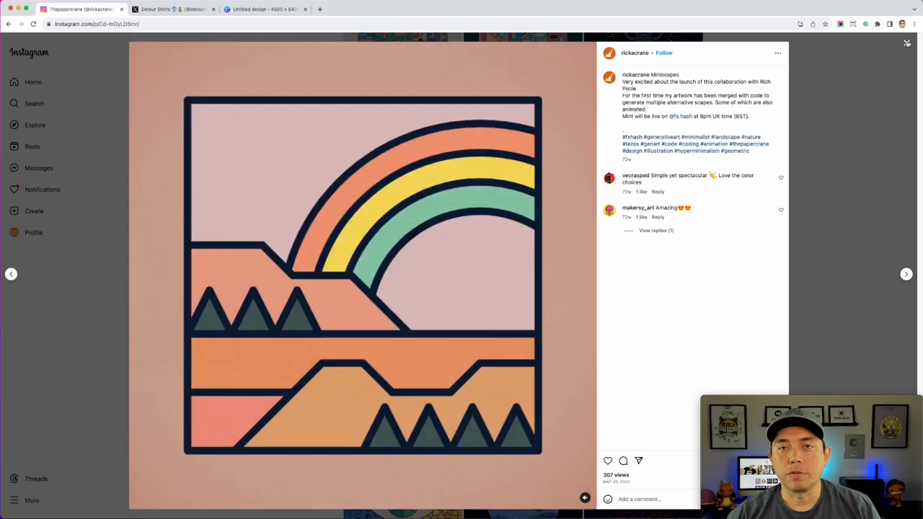
pyautogui.click(906, 42)
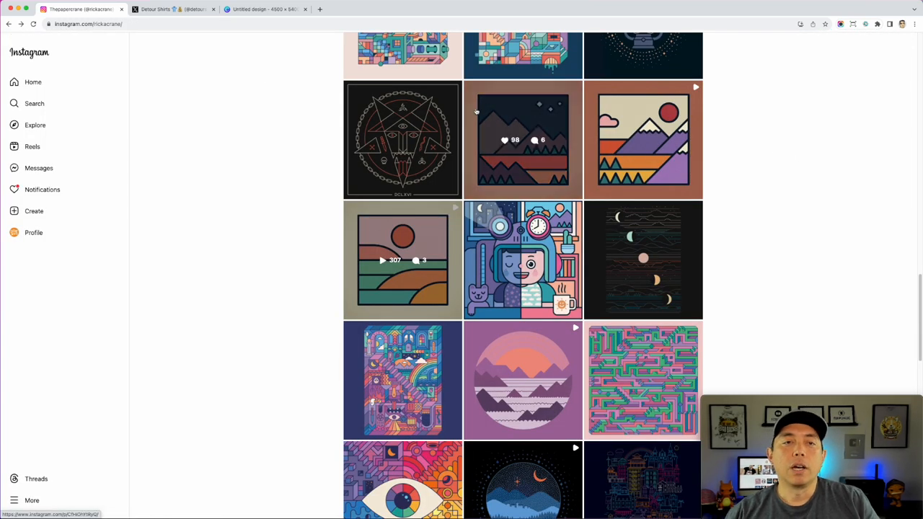
pyautogui.moveTo(223, 89)
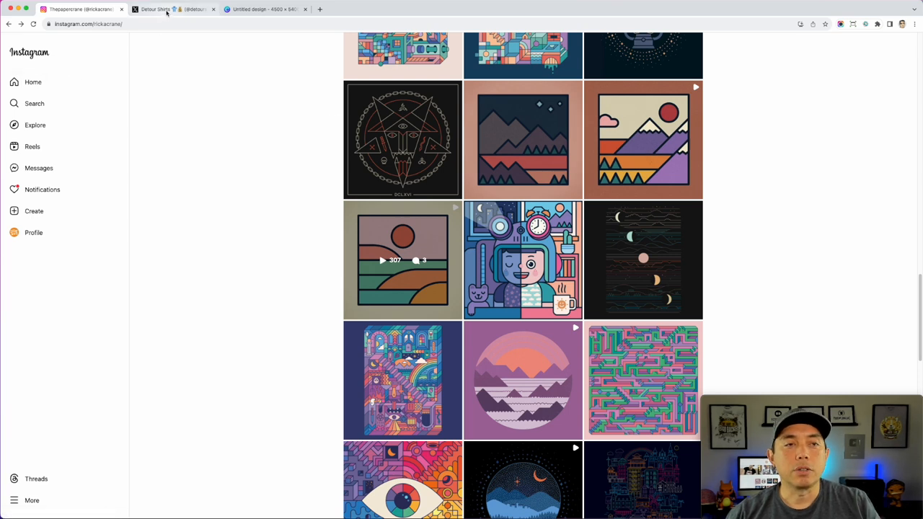
pyautogui.click(173, 9)
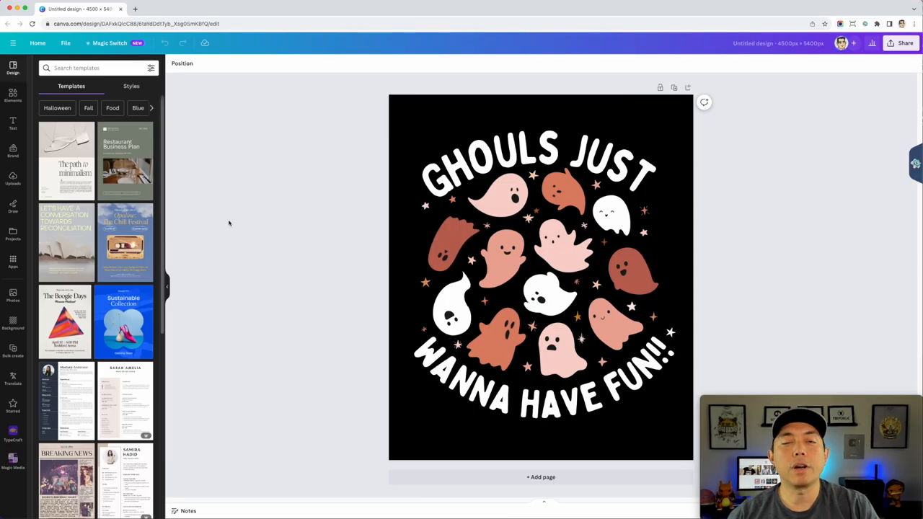
# Step: Click through a ghost, the GHOULS JUST heading, a small element and WANNA HAVE FUN
pyautogui.click(627, 274)
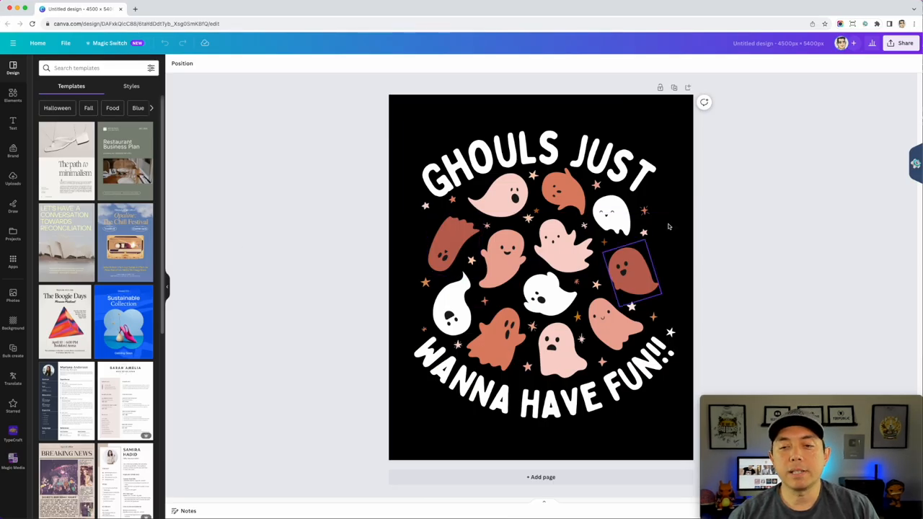
pyautogui.click(538, 155)
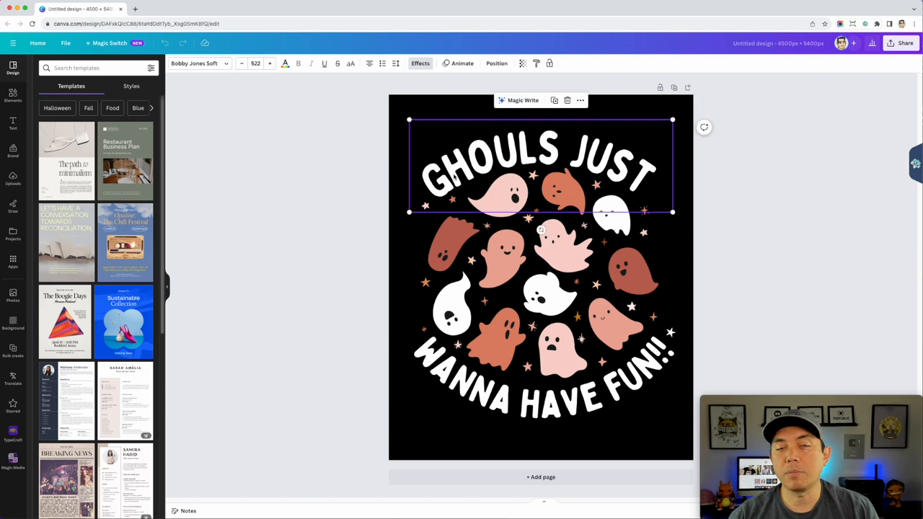
pyautogui.moveTo(458, 175)
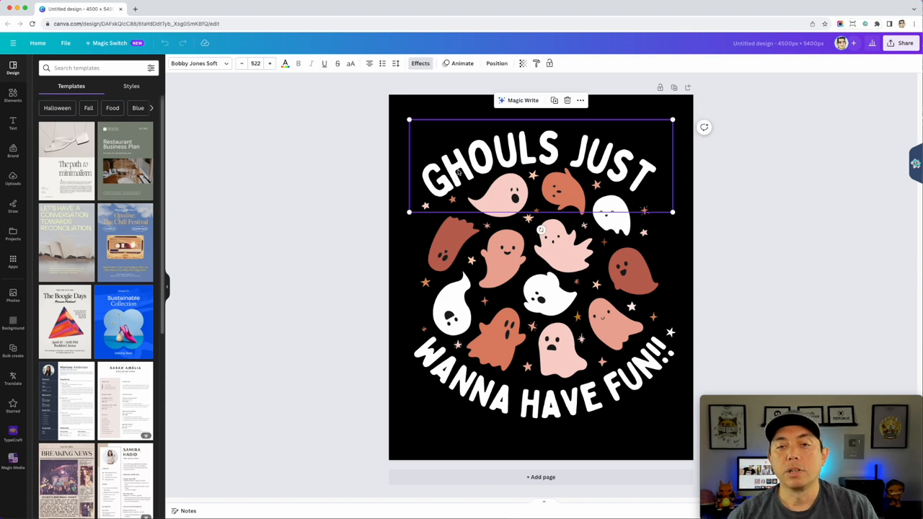
pyautogui.click(501, 339)
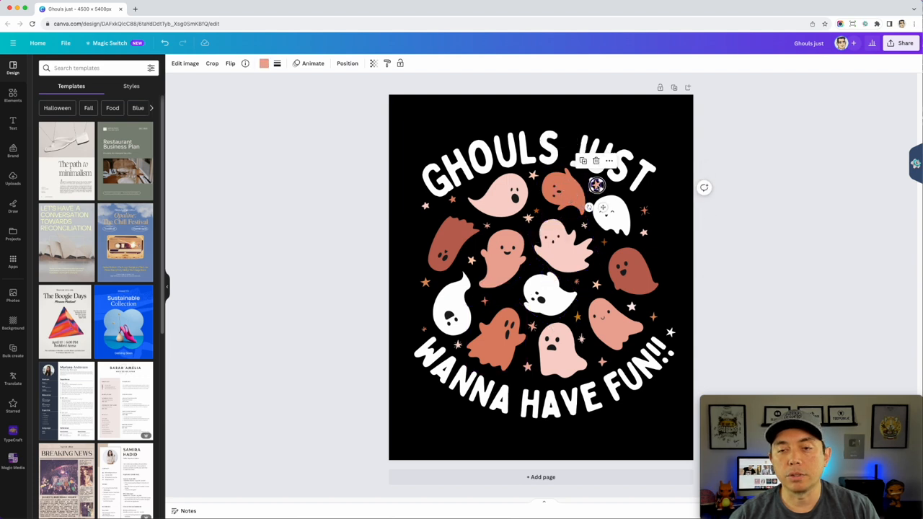
pyautogui.click(505, 396)
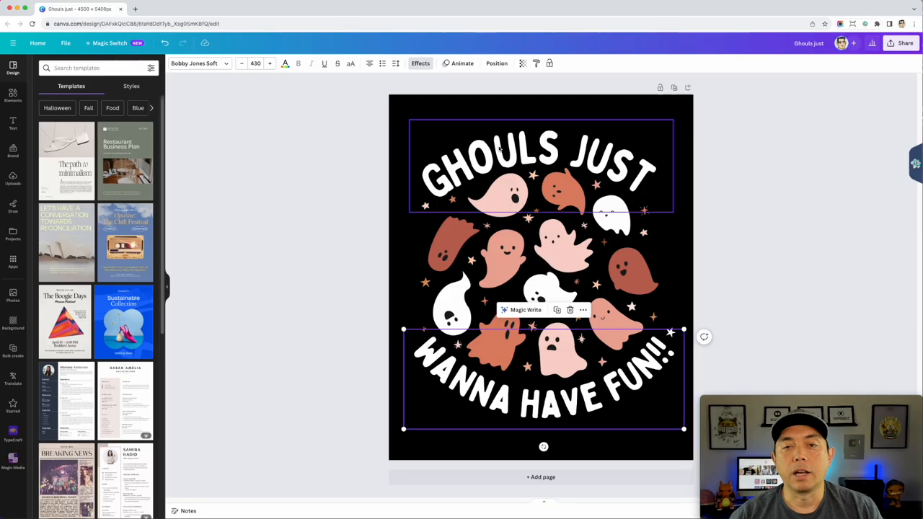
pyautogui.moveTo(453, 124)
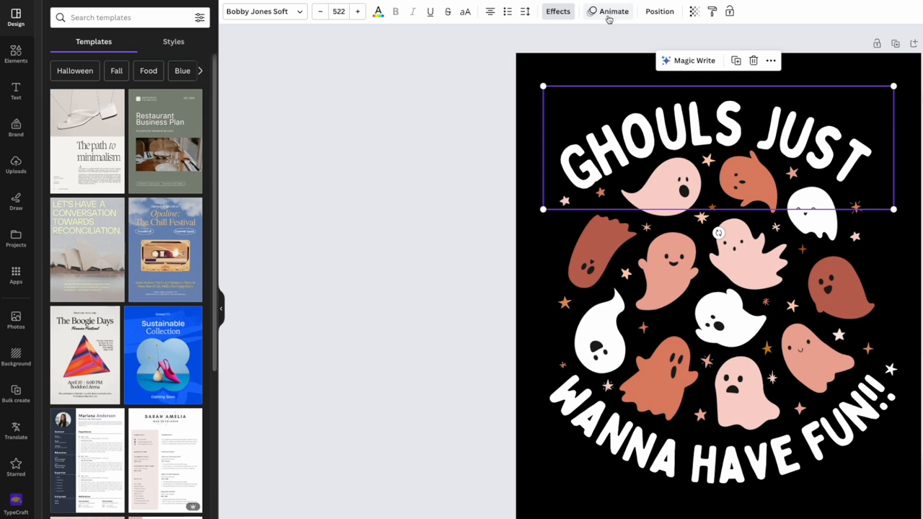
# Step: Open the headline's text animation presets and try the Rise style
pyautogui.click(613, 10)
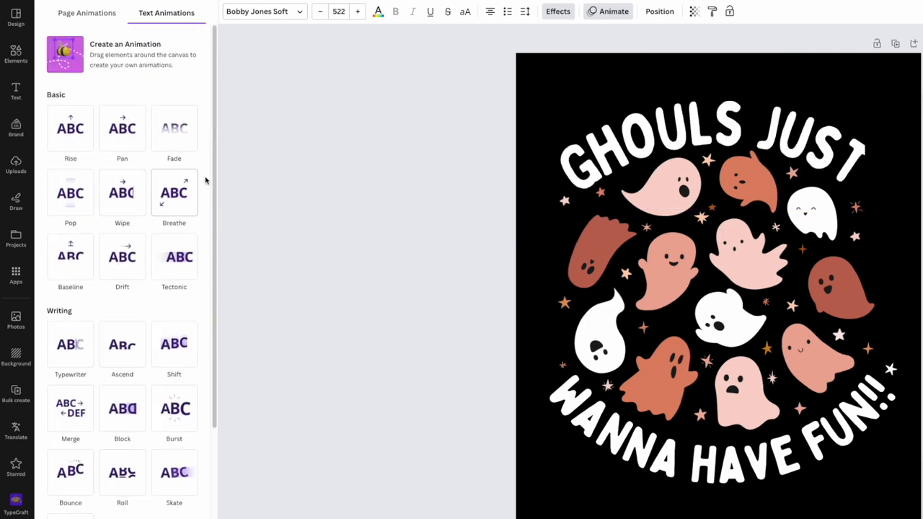
pyautogui.moveTo(245, 277)
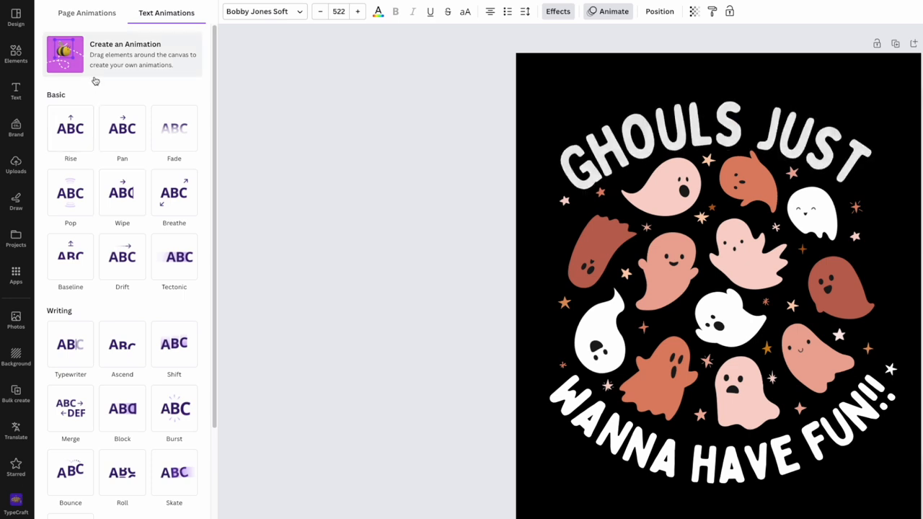
pyautogui.click(70, 129)
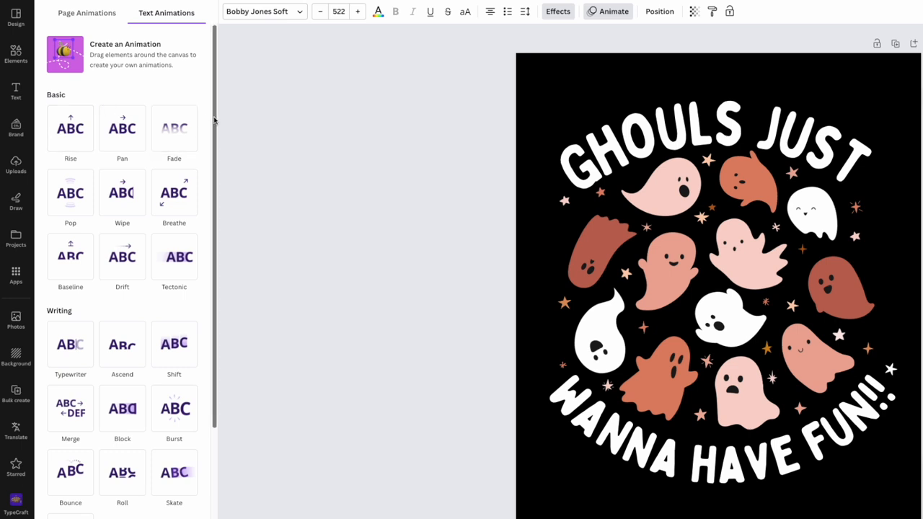
pyautogui.scroll(-3)
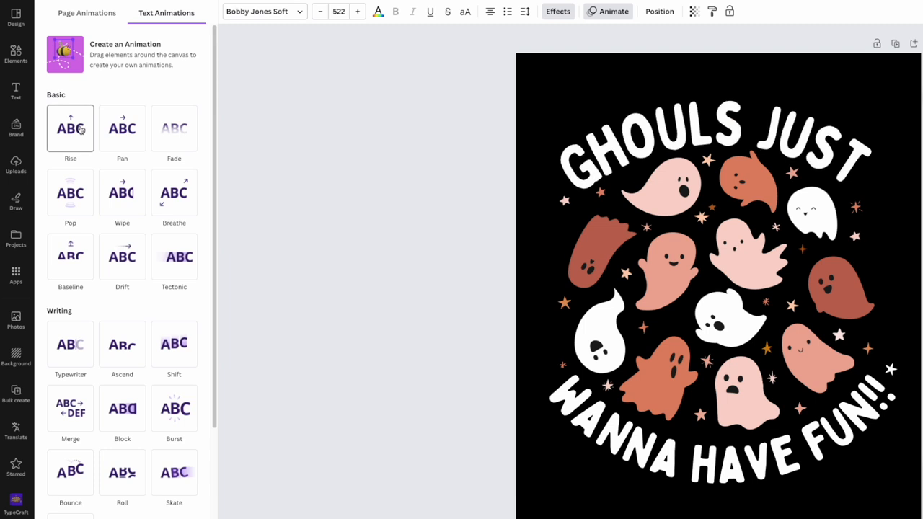
pyautogui.click(70, 128)
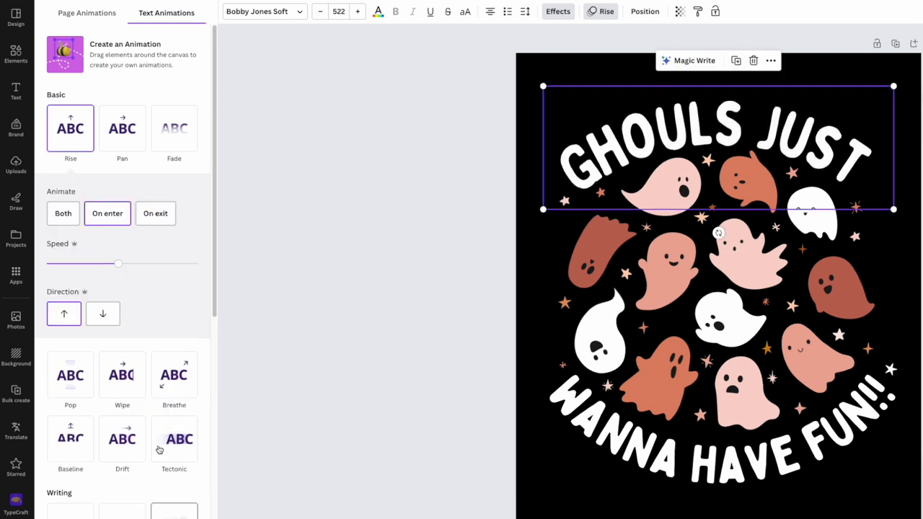
pyautogui.moveTo(118, 263); pyautogui.dragTo(148, 263)
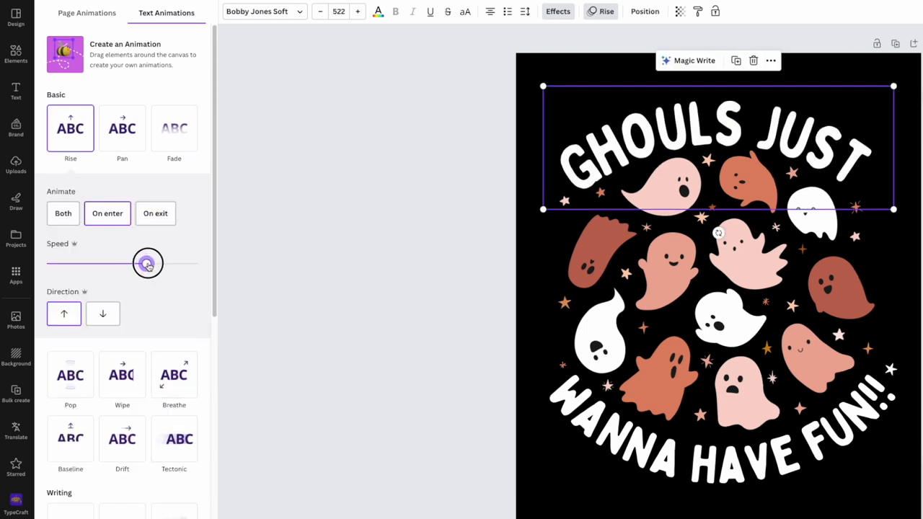
pyautogui.moveTo(148, 263); pyautogui.dragTo(197, 264)
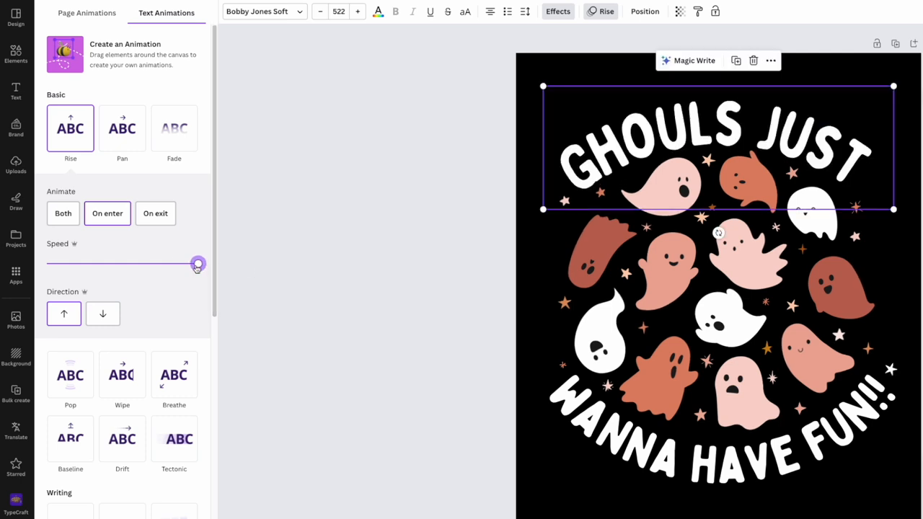
pyautogui.moveTo(198, 264); pyautogui.dragTo(46, 263)
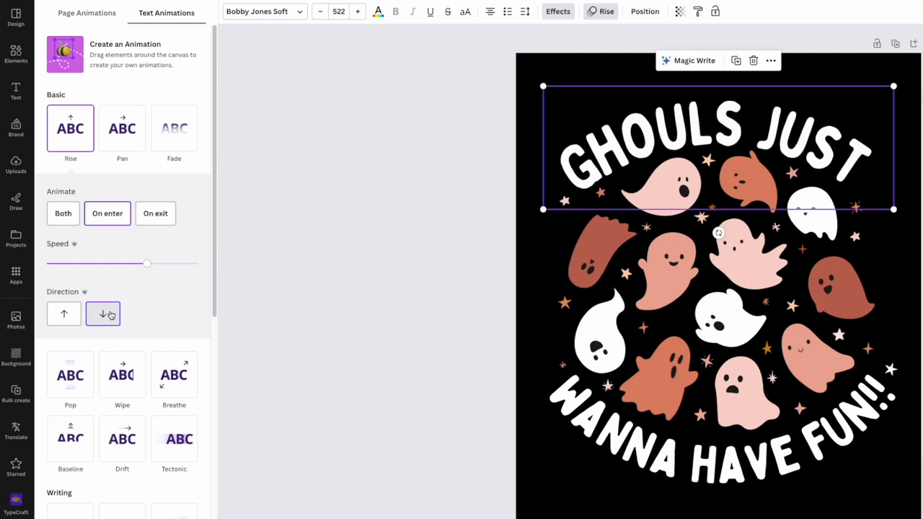
pyautogui.click(63, 313)
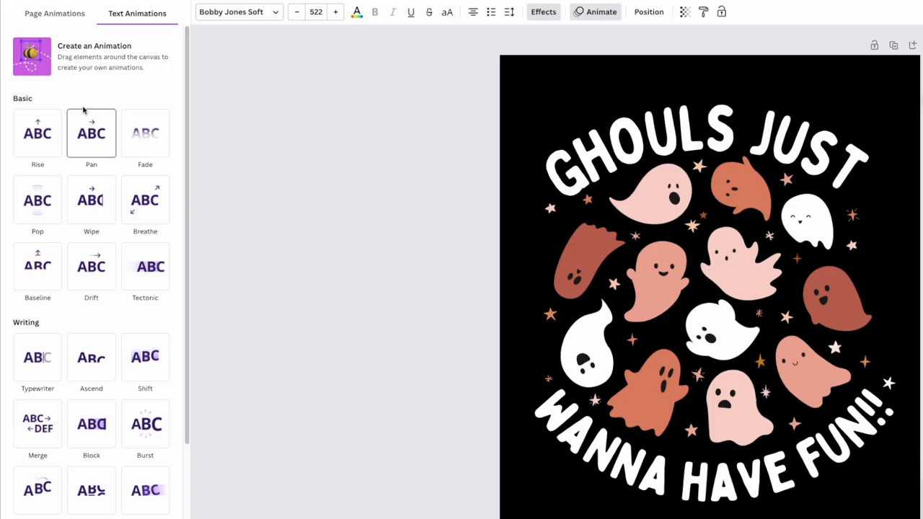
pyautogui.moveTo(113, 87)
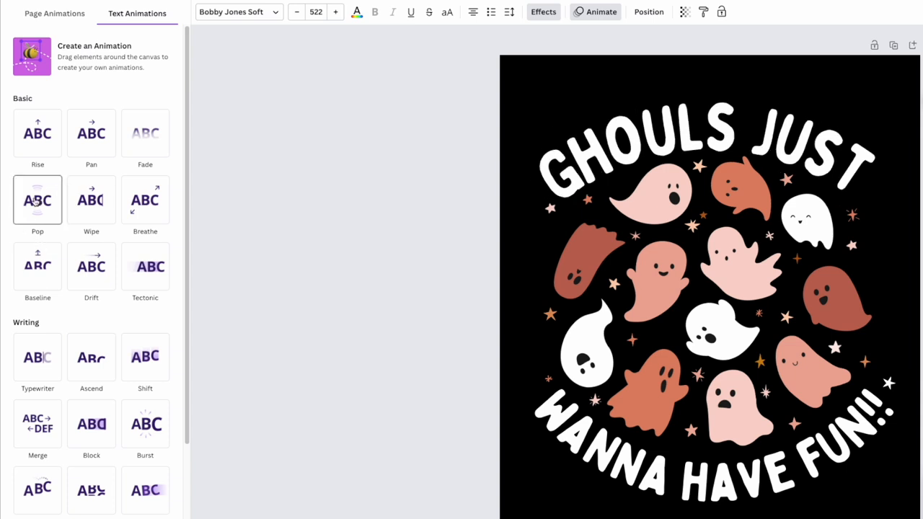
pyautogui.click(91, 199)
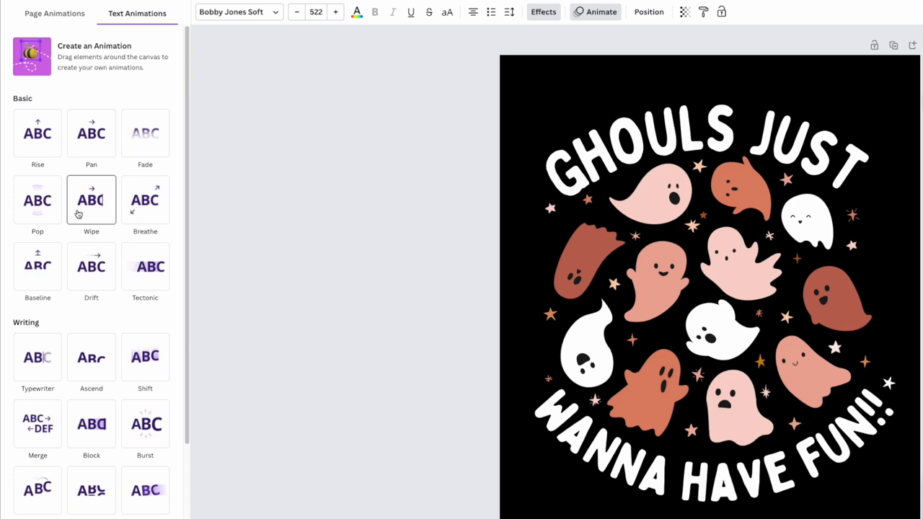
pyautogui.scroll(-3)
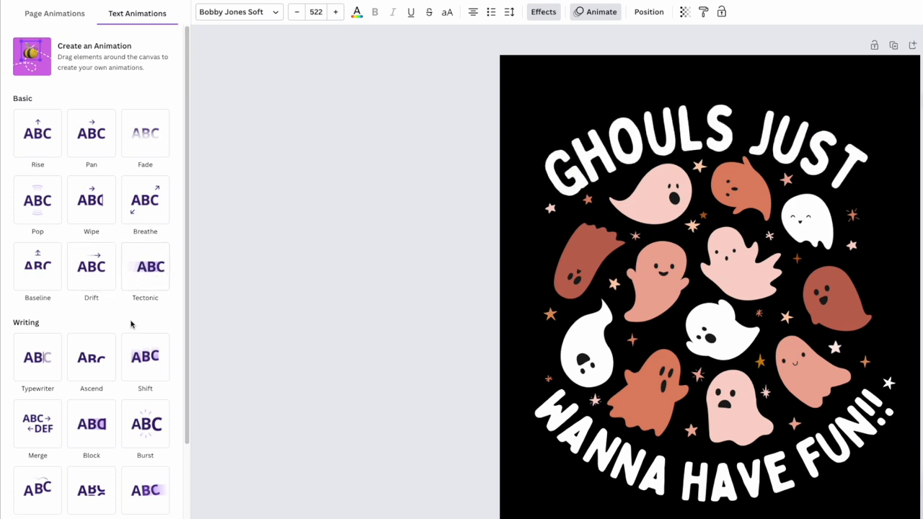
pyautogui.moveTo(145, 297)
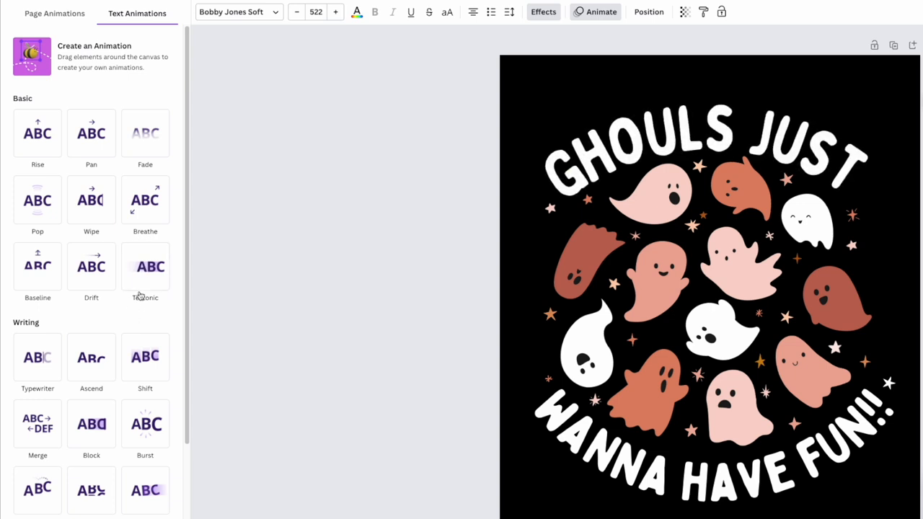
pyautogui.scroll(-3)
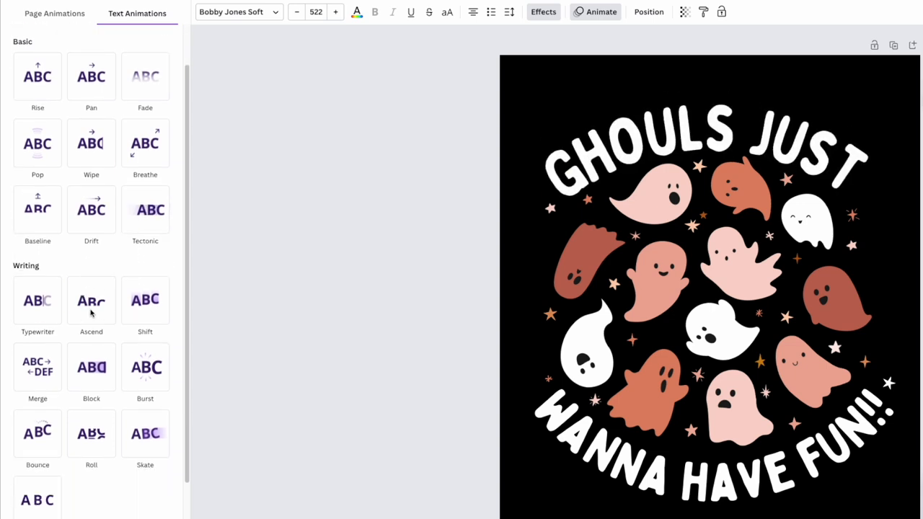
pyautogui.click(38, 301)
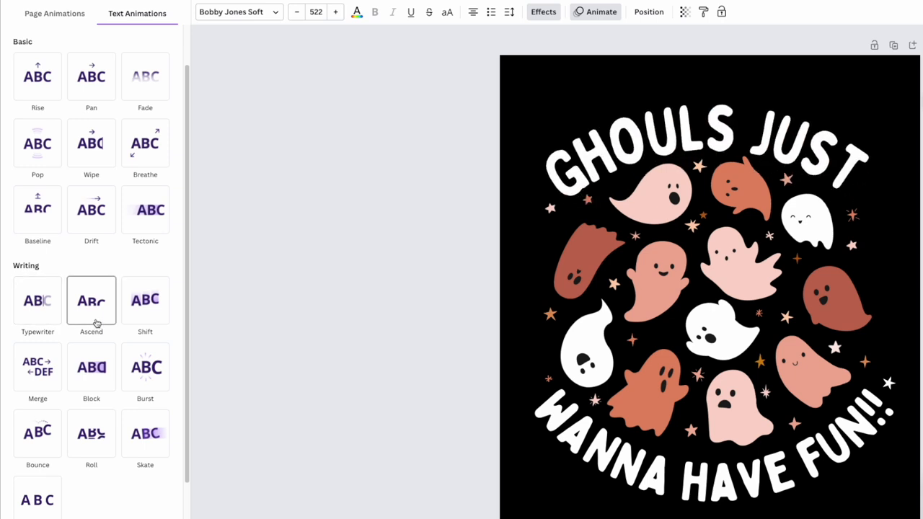
pyautogui.moveTo(91, 298)
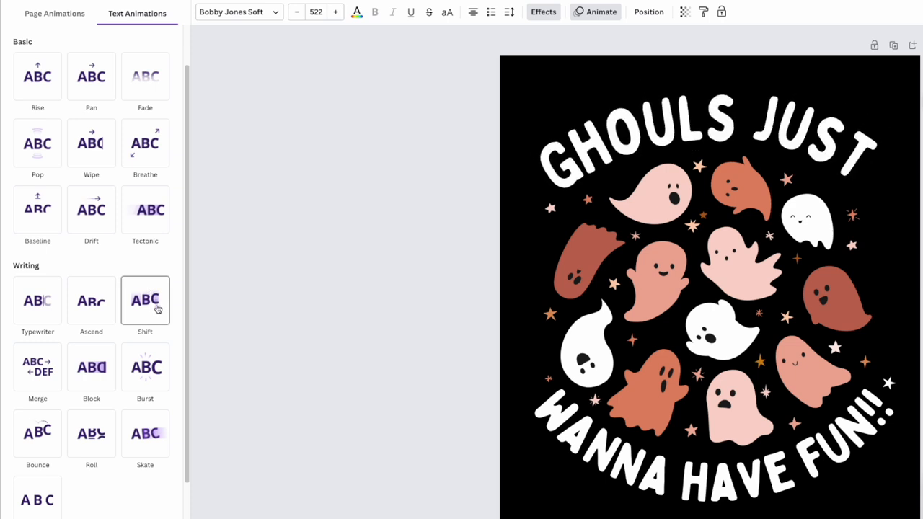
pyautogui.click(144, 300)
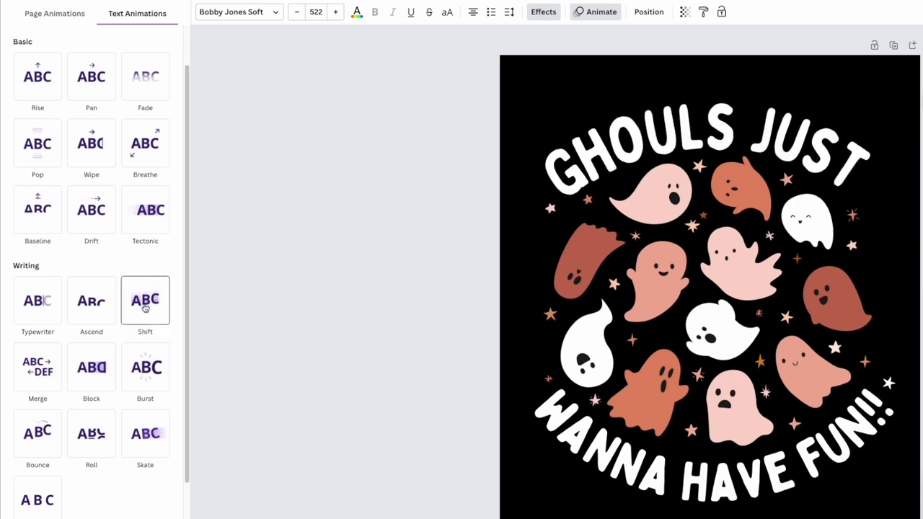
pyautogui.click(37, 300)
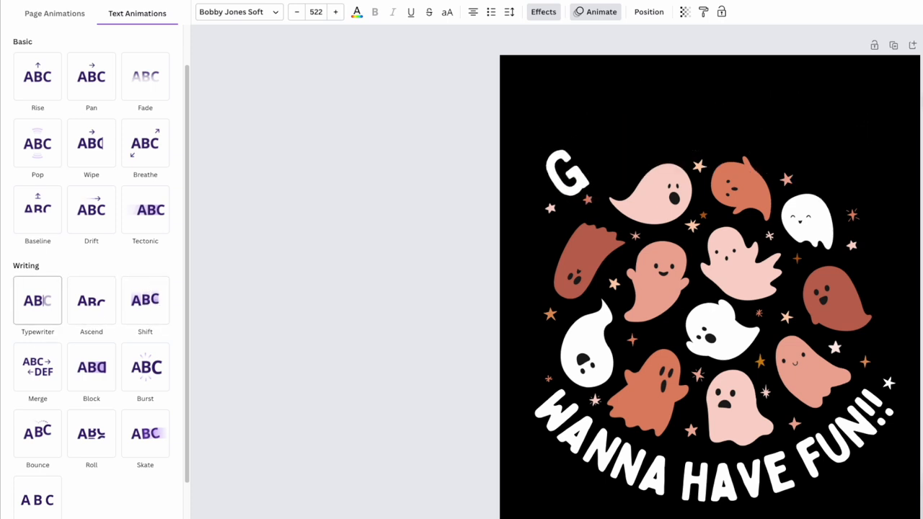
pyautogui.click(38, 367)
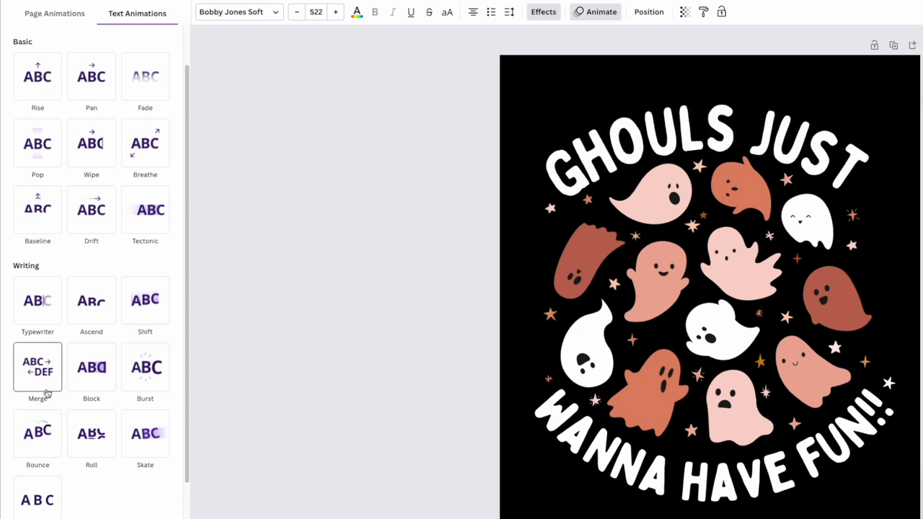
pyautogui.moveTo(60, 401)
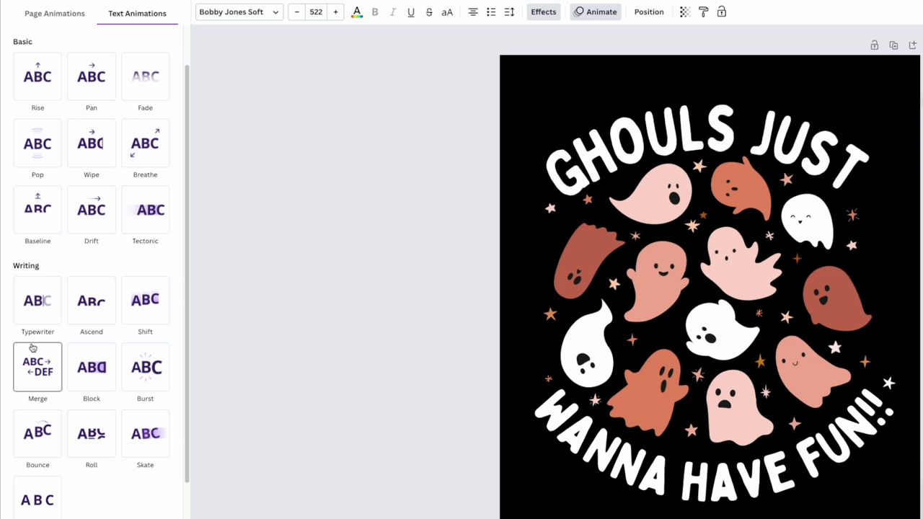
pyautogui.click(91, 367)
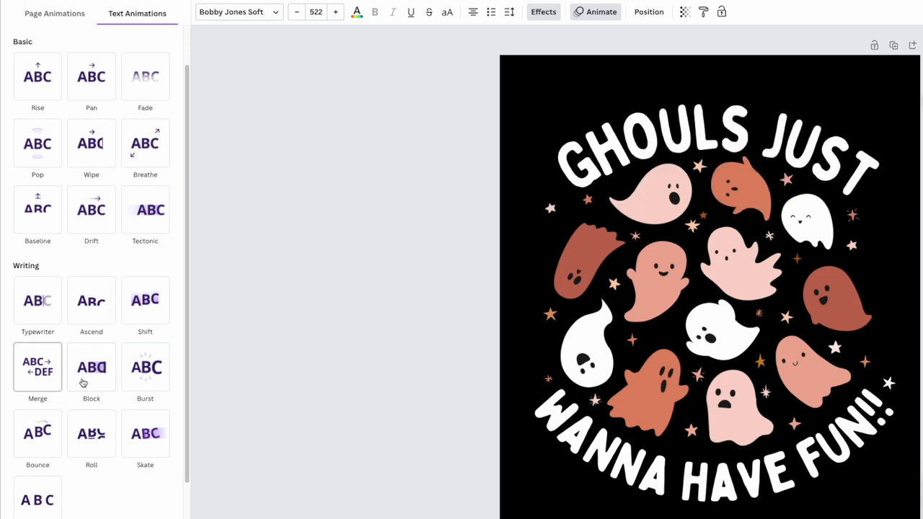
pyautogui.click(145, 367)
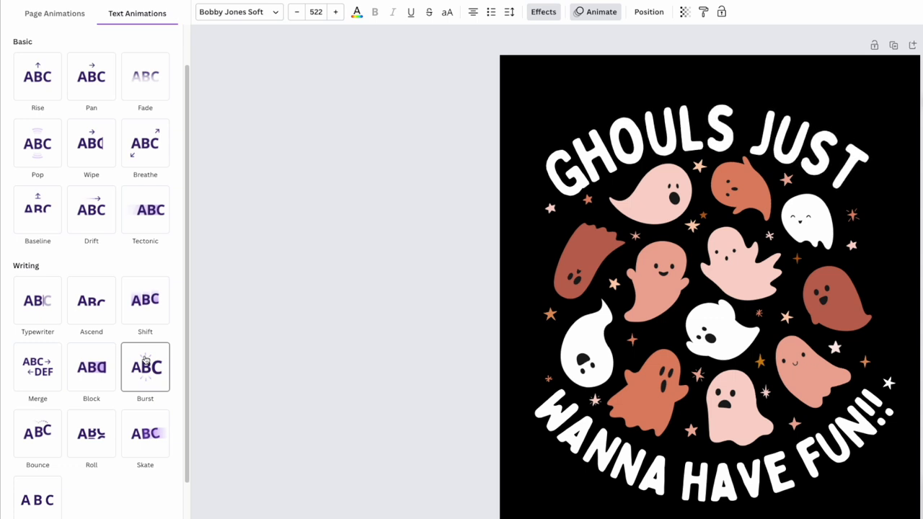
pyautogui.click(145, 367)
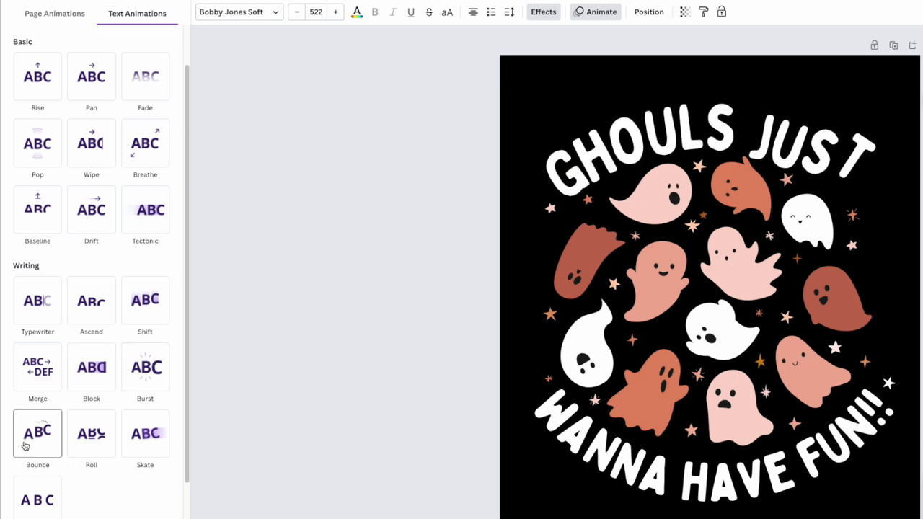
pyautogui.click(91, 432)
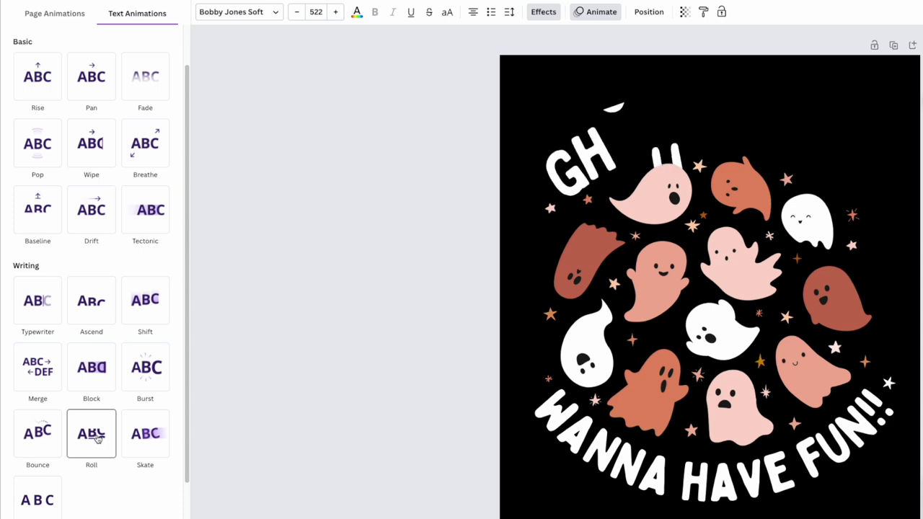
pyautogui.click(92, 432)
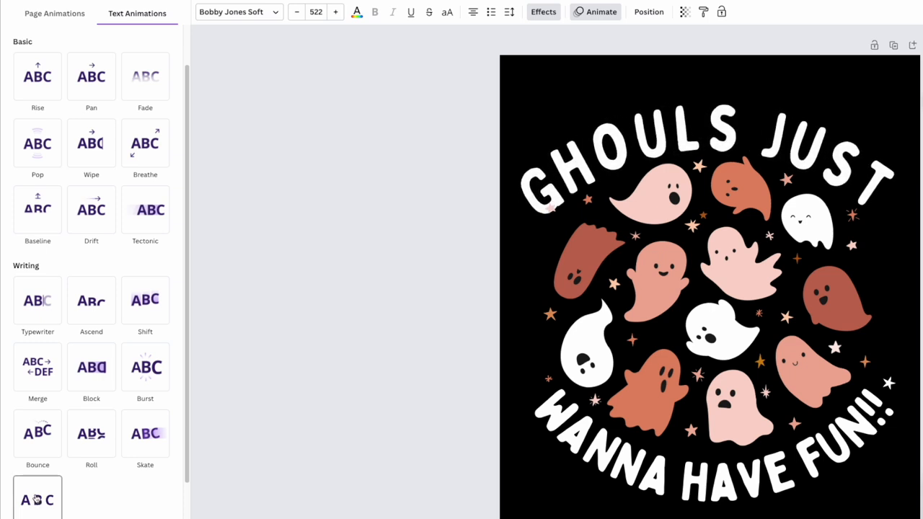
pyautogui.scroll(-3)
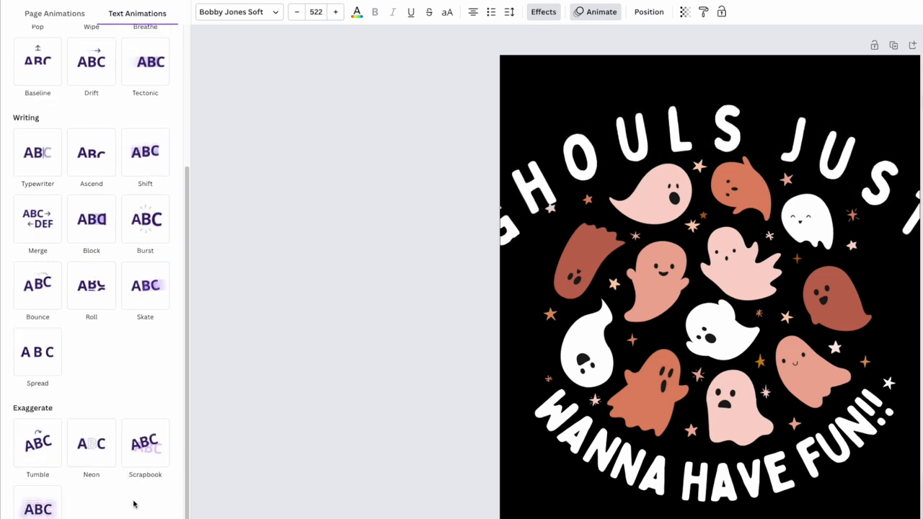
pyautogui.scroll(-3)
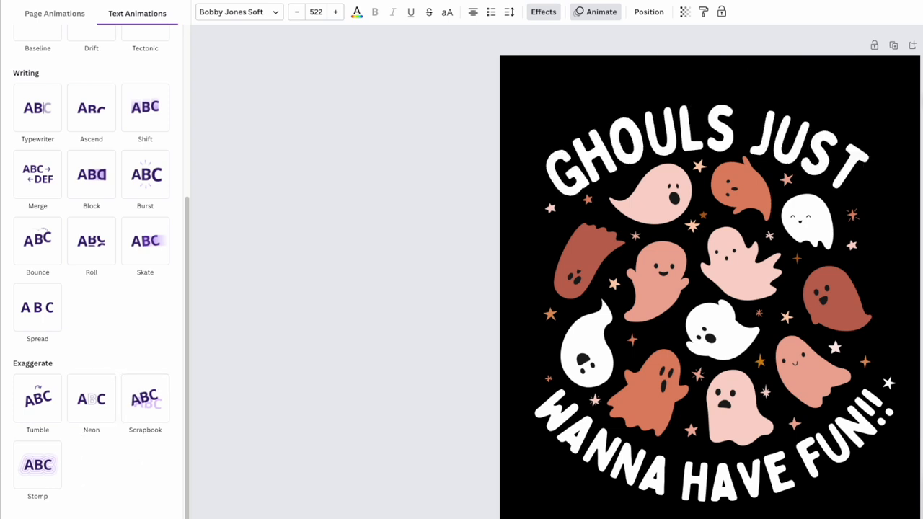
pyautogui.click(37, 464)
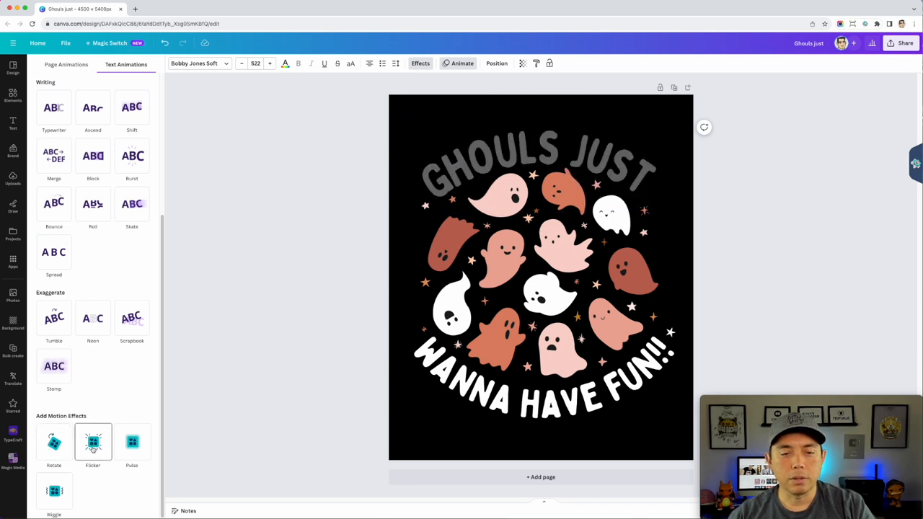
pyautogui.click(132, 442)
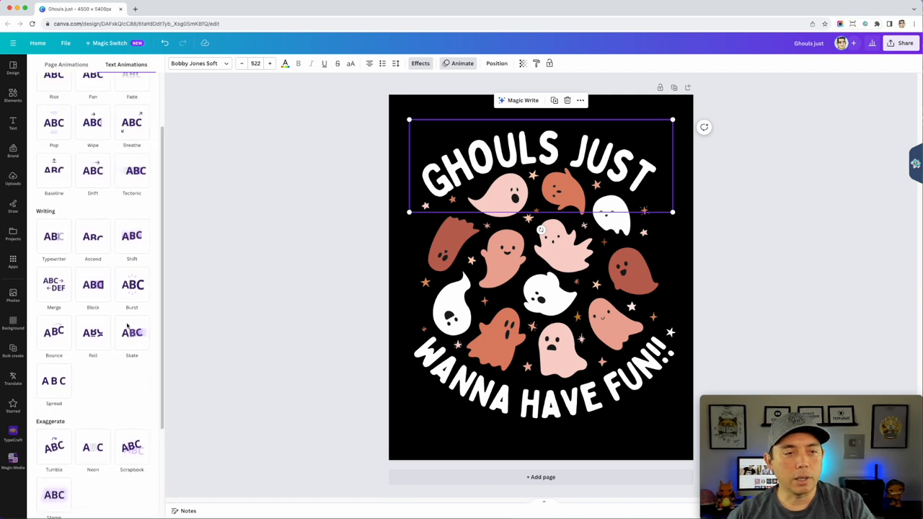
# Step: Give GHOULS JUST Burst on enter with adjusted intensity, then Burst WANNA HAVE FUN!!
pyautogui.click(132, 344)
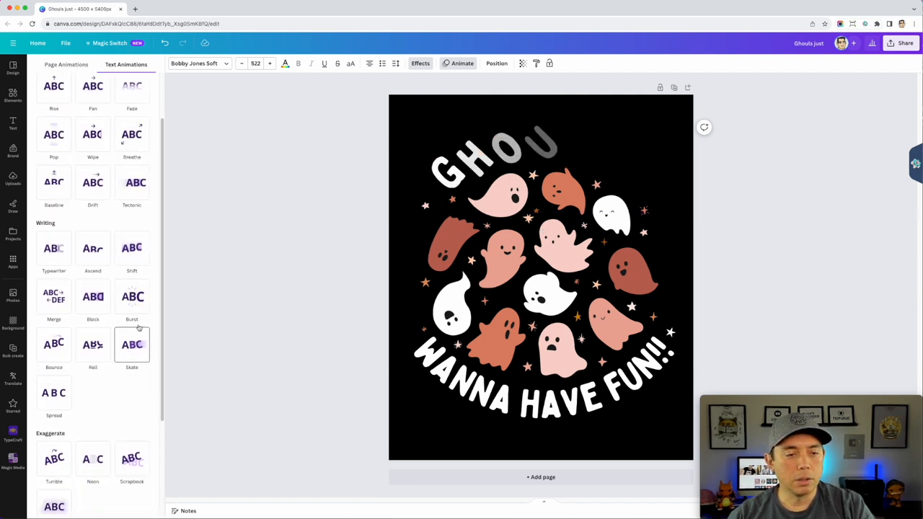
pyautogui.click(132, 296)
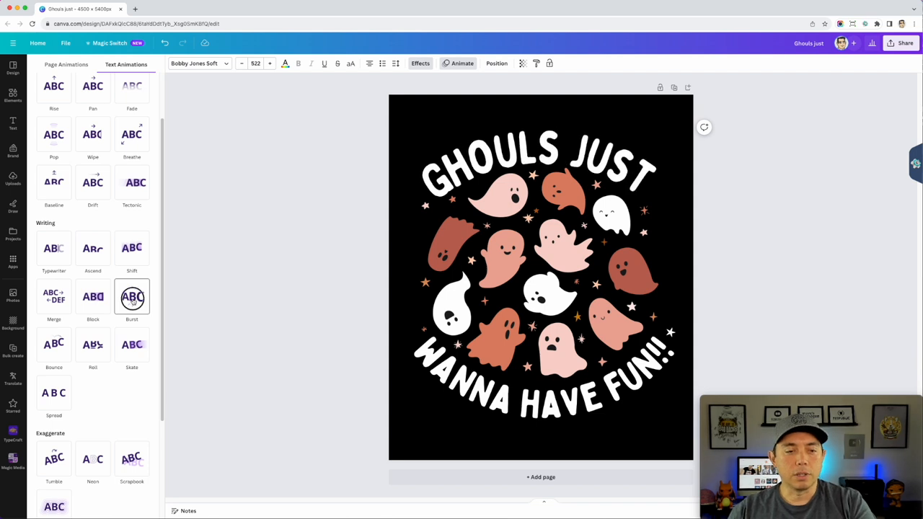
pyautogui.click(132, 297)
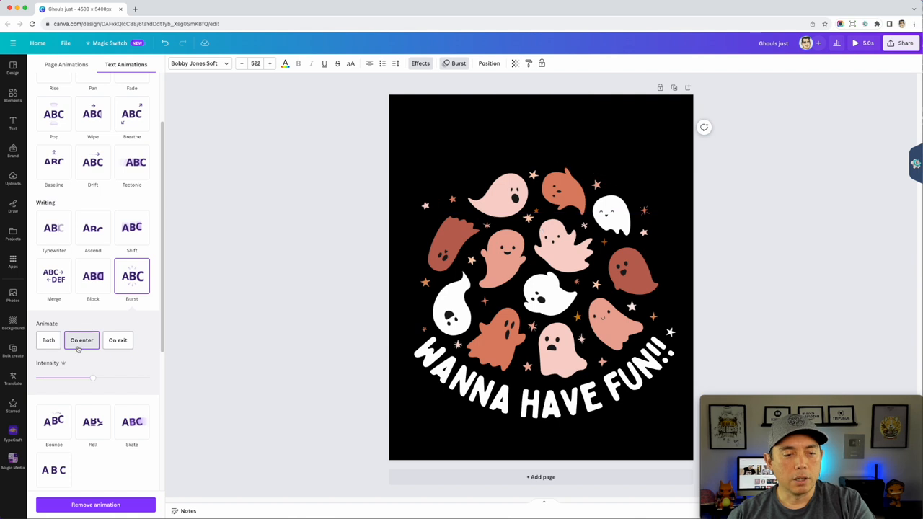
pyautogui.click(48, 339)
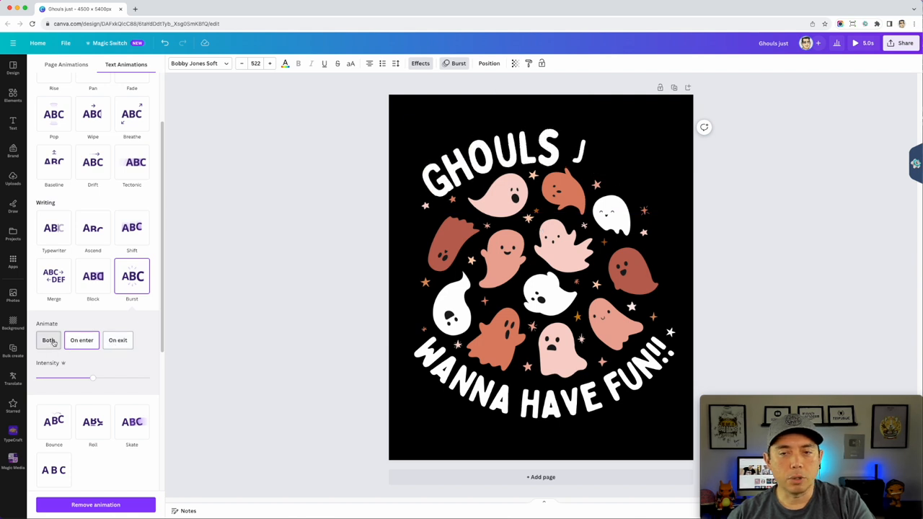
pyautogui.click(81, 339)
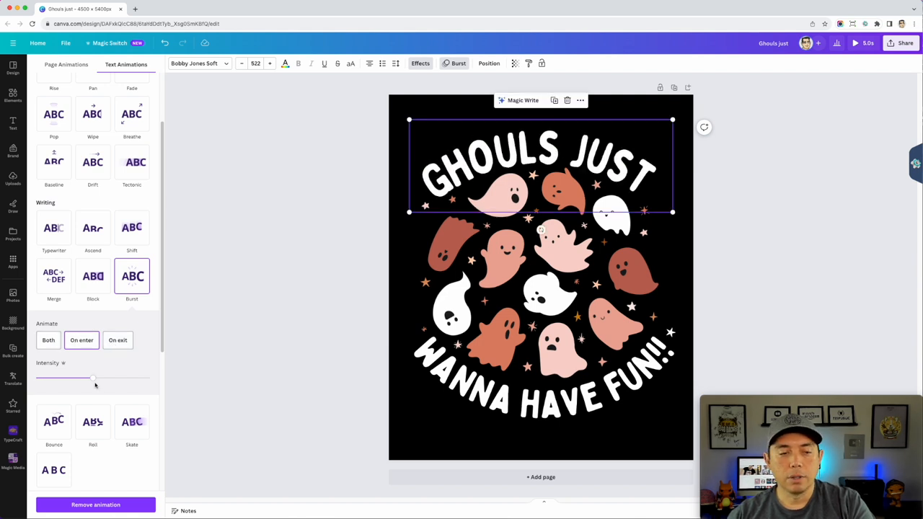
pyautogui.moveTo(92, 377); pyautogui.dragTo(149, 378)
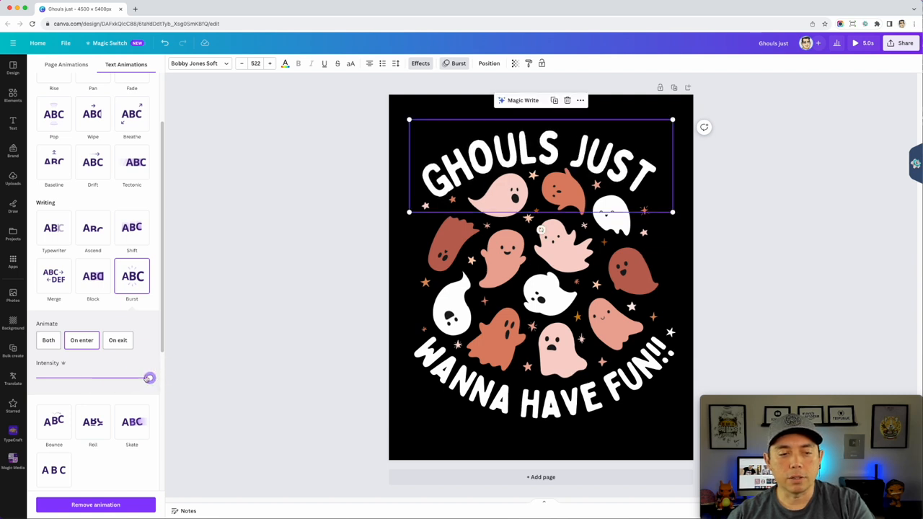
pyautogui.moveTo(149, 377); pyautogui.dragTo(88, 377)
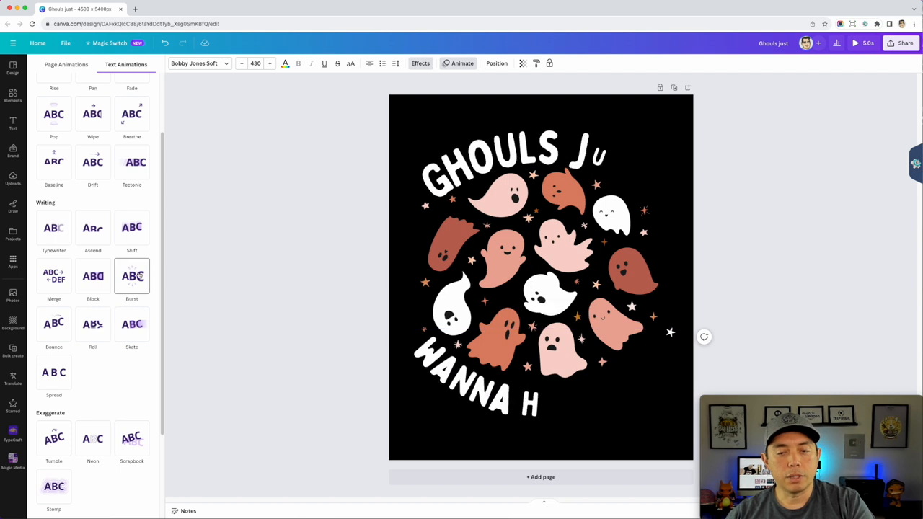
pyautogui.click(132, 276)
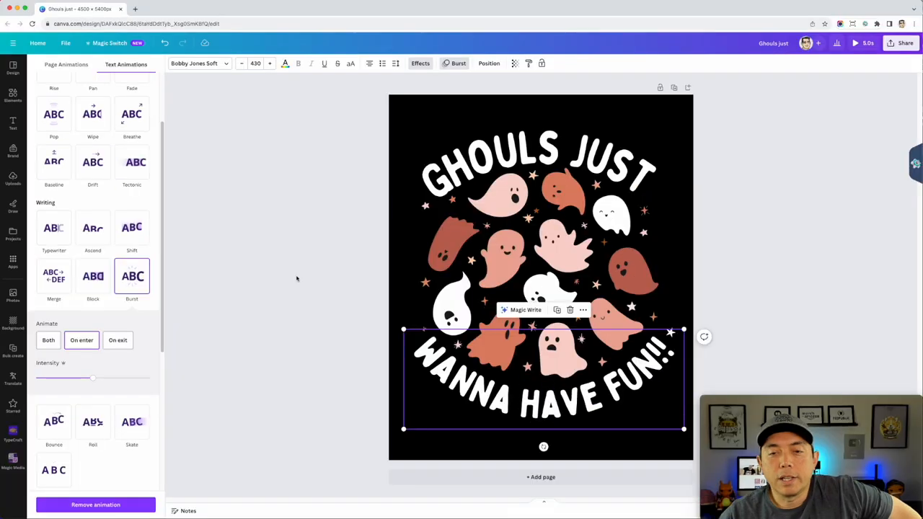
# Step: Select the pale pink ghost and preview Neon and Fade animations on it
pyautogui.click(562, 194)
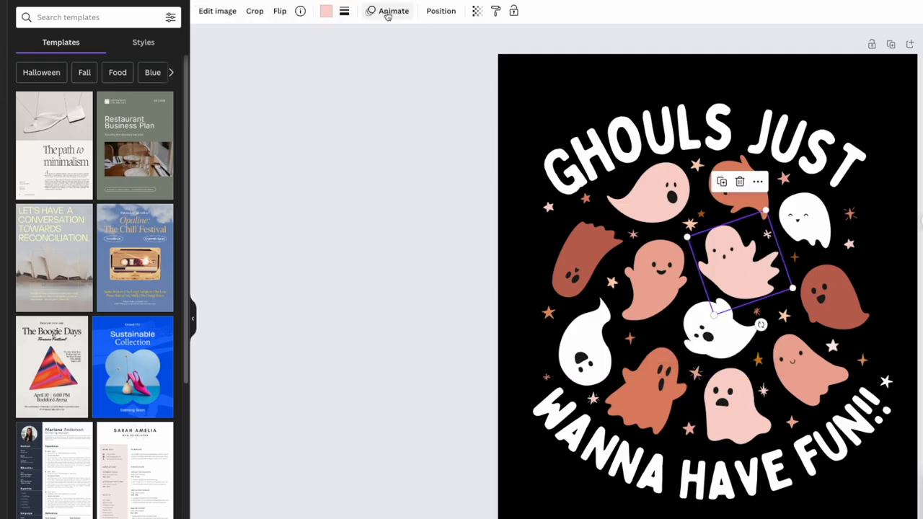
pyautogui.click(393, 10)
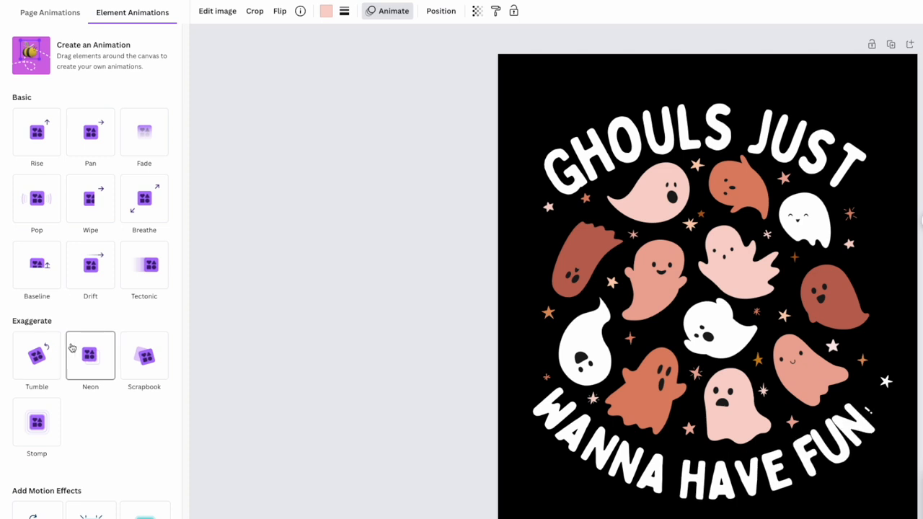
pyautogui.click(37, 132)
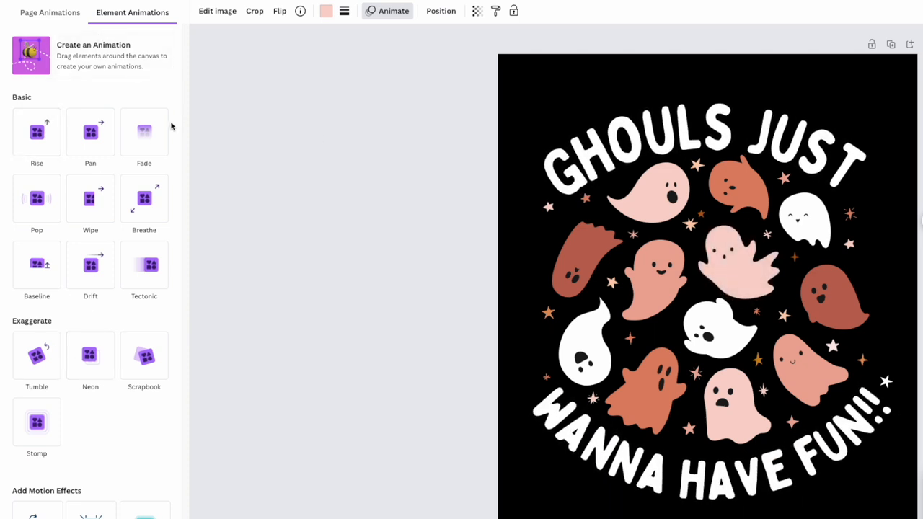
pyautogui.click(36, 132)
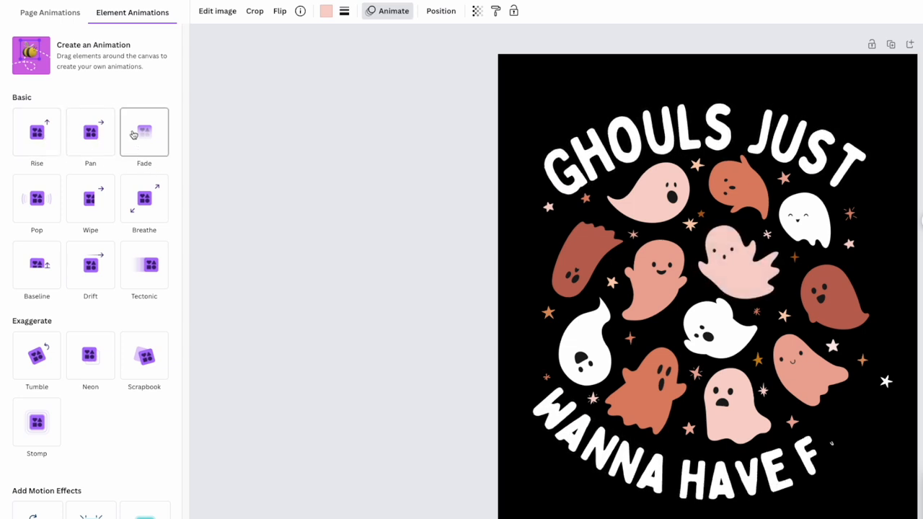
pyautogui.click(37, 198)
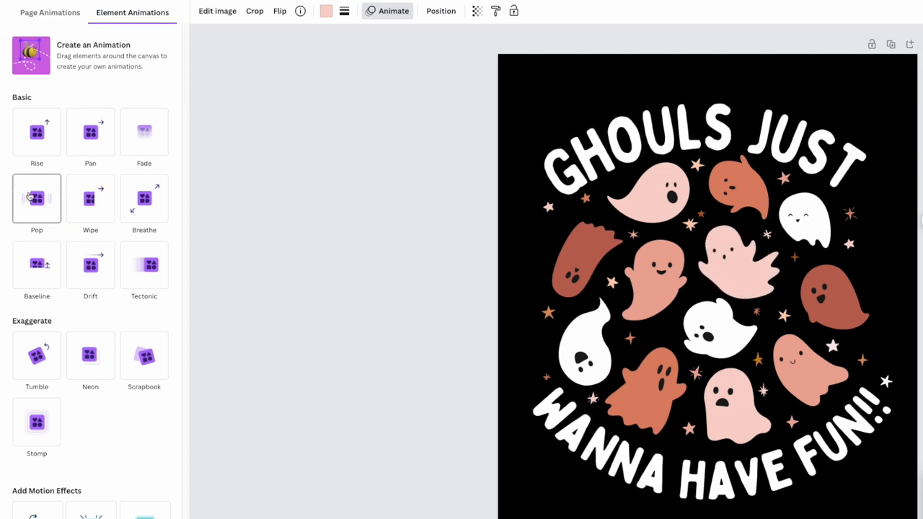
# Step: Preview Pop, Baseline, Tumble and Scrapbook animations on the ghost
pyautogui.click(90, 199)
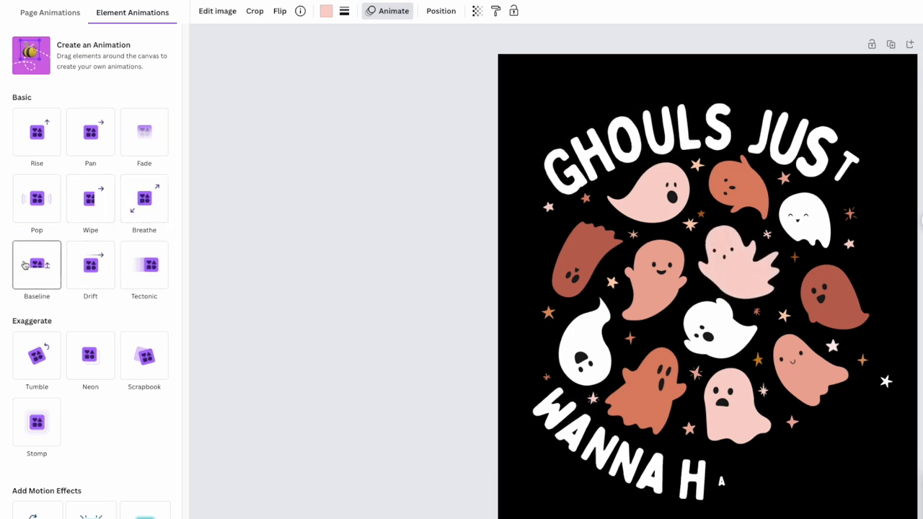
pyautogui.click(90, 264)
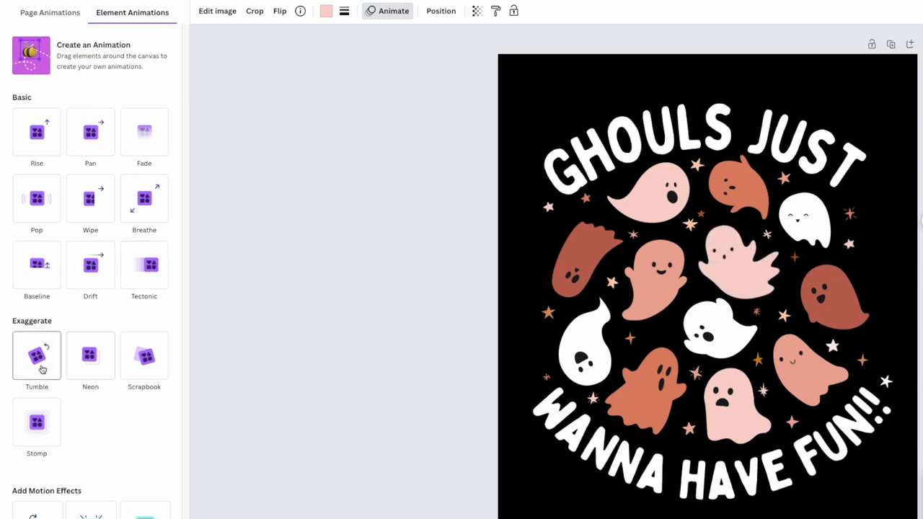
pyautogui.click(90, 355)
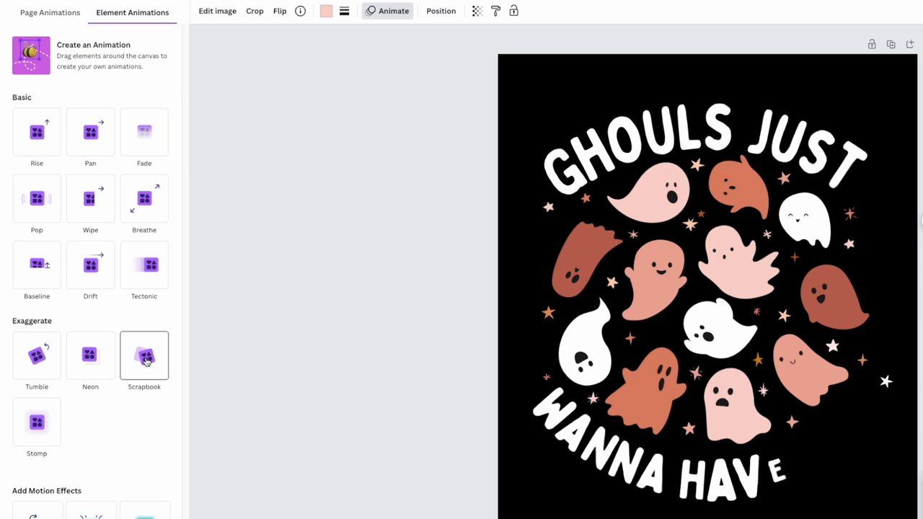
pyautogui.click(36, 422)
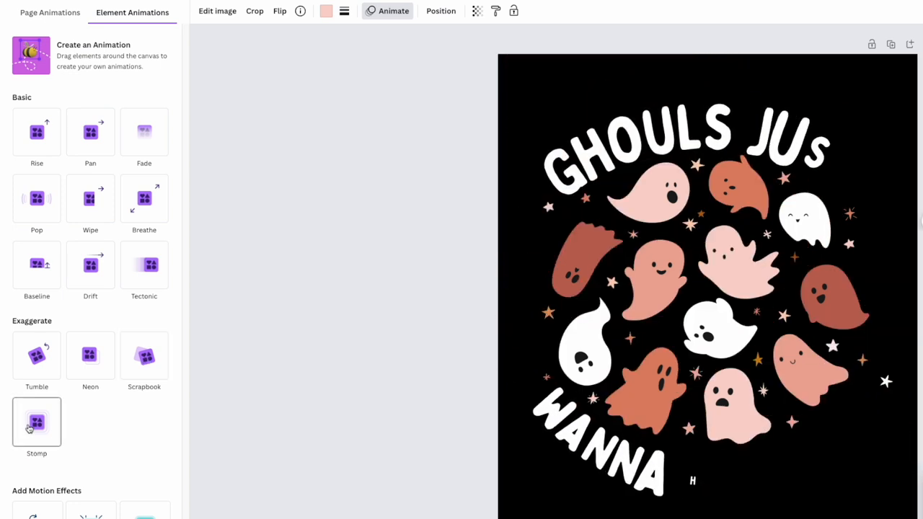
pyautogui.scroll(-3)
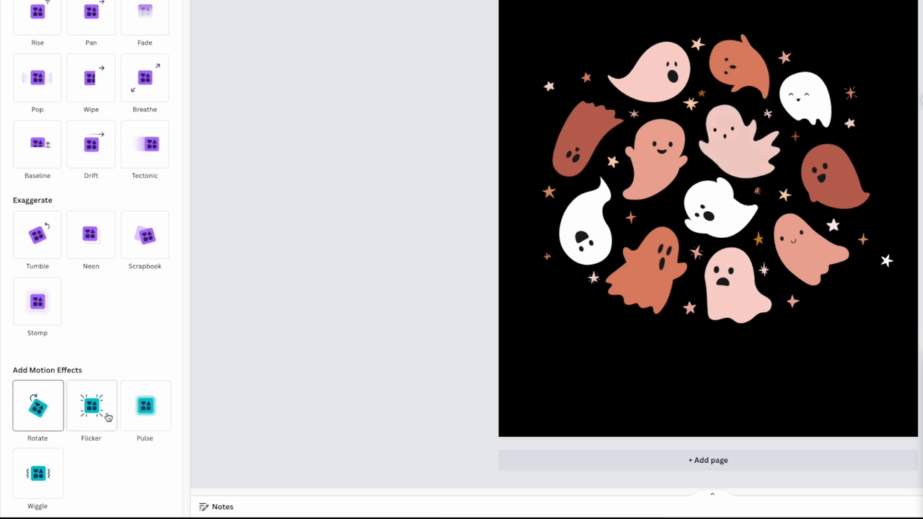
# Step: Preview Flicker and Wiggle on the ghost, then choose the Rotate motion
pyautogui.click(91, 405)
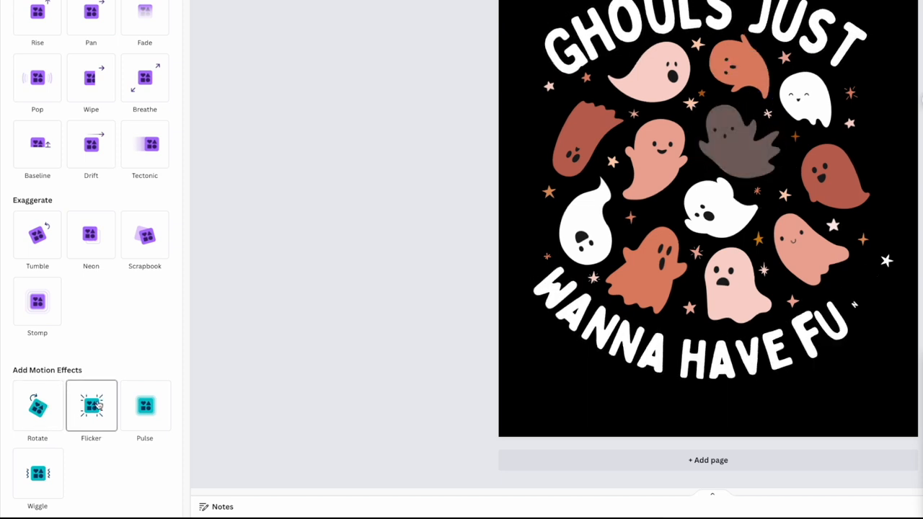
pyautogui.click(144, 405)
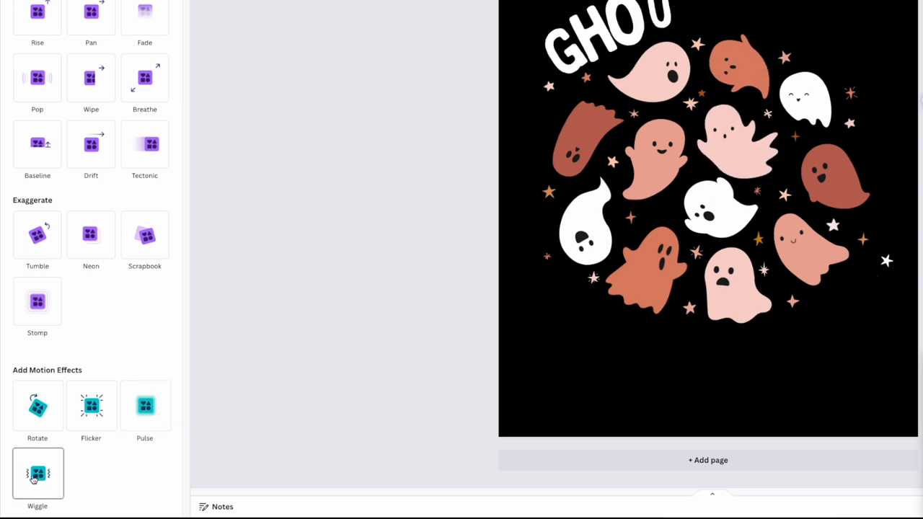
pyautogui.click(37, 473)
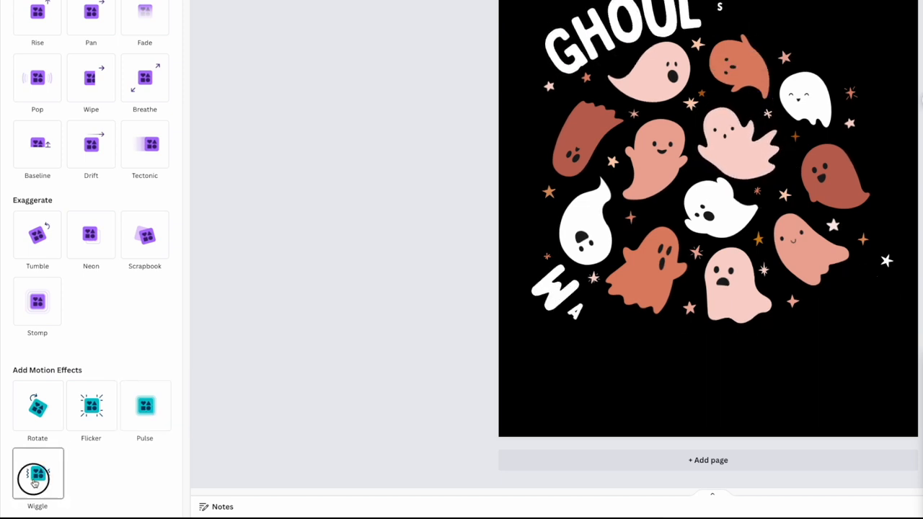
pyautogui.click(38, 474)
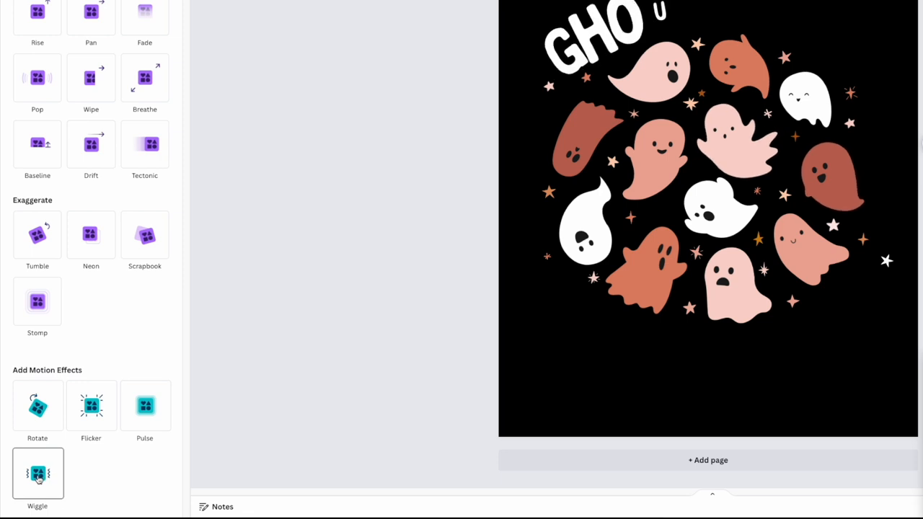
pyautogui.click(655, 155)
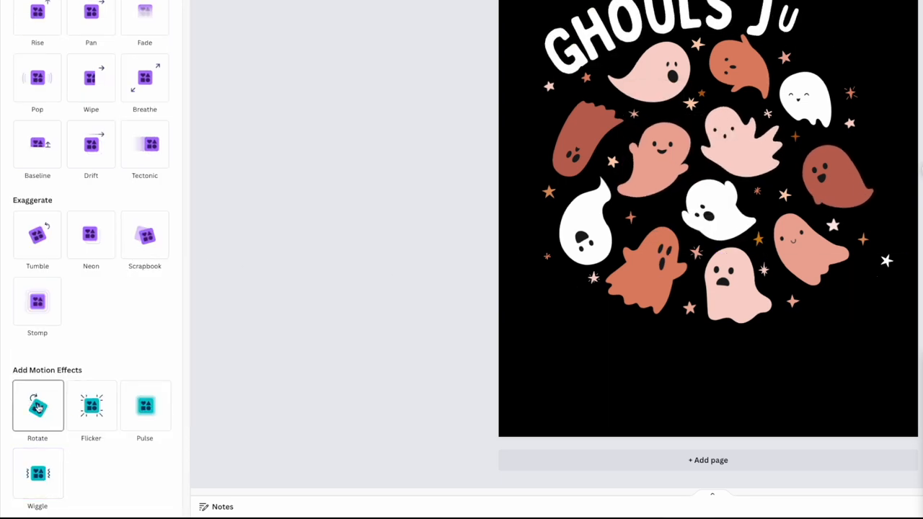
pyautogui.click(37, 406)
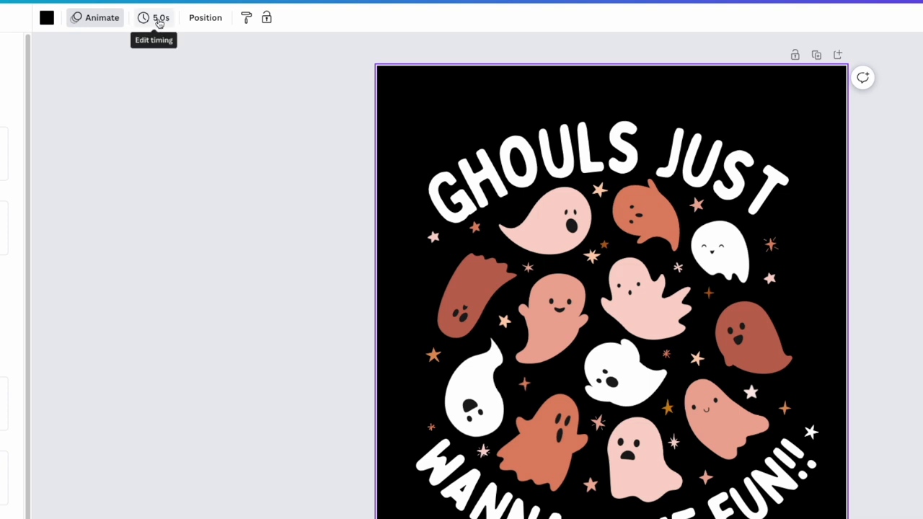
# Step: Drag the page timing from 5.0s to 8.0s
pyautogui.click(160, 17)
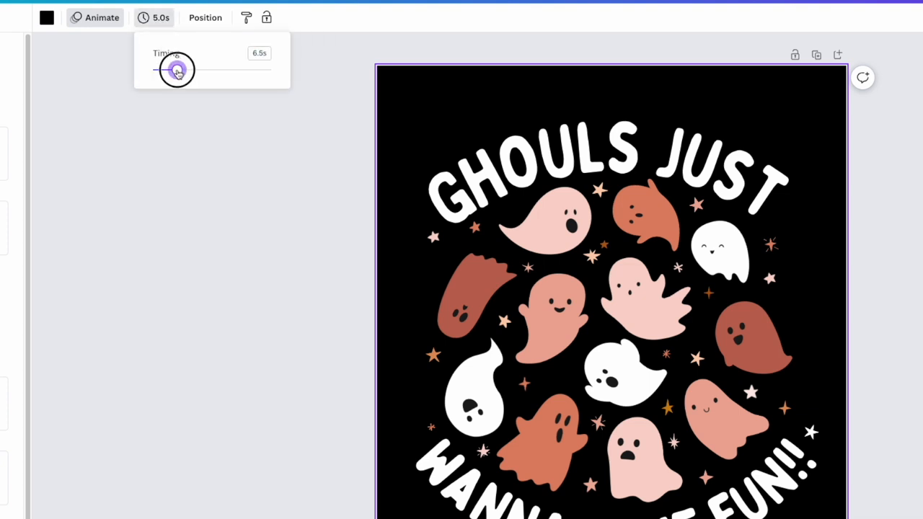
pyautogui.moveTo(173, 69); pyautogui.dragTo(182, 69)
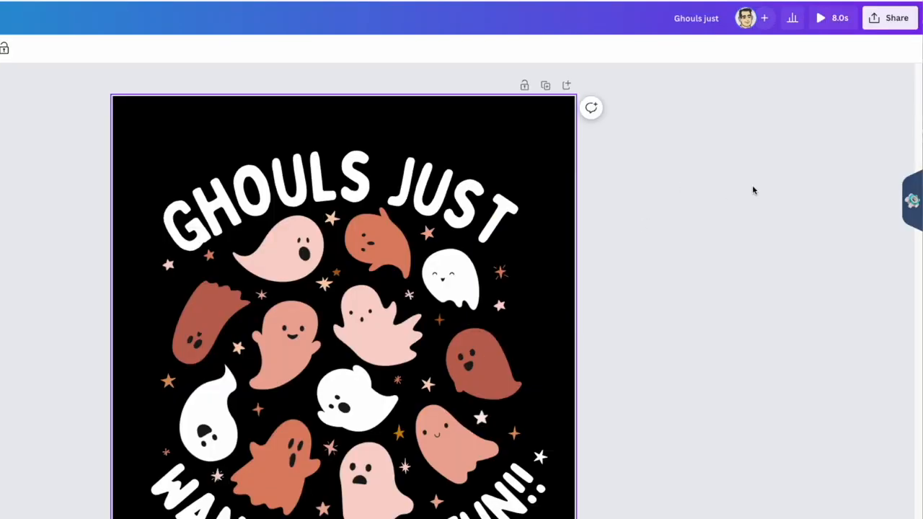
pyautogui.moveTo(839, 80)
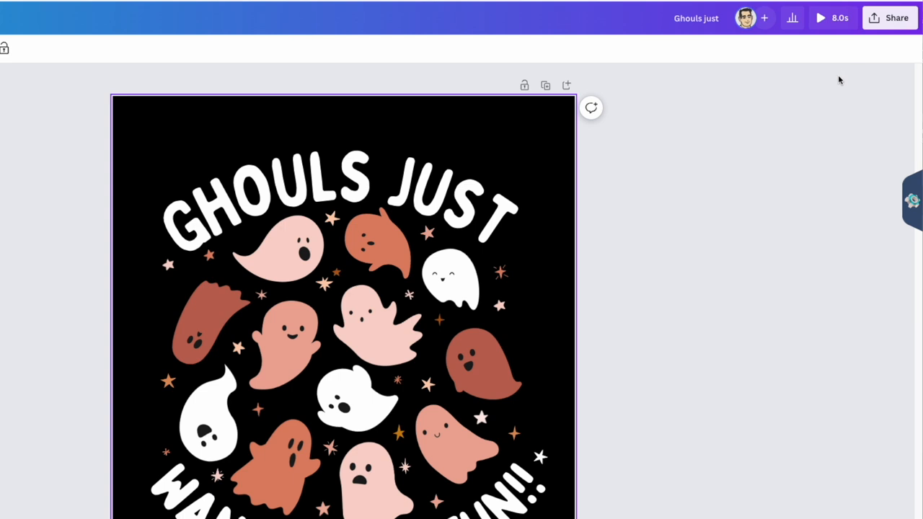
# Step: Start downloading the Ghouls Just design as an MP4 Video
pyautogui.click(889, 17)
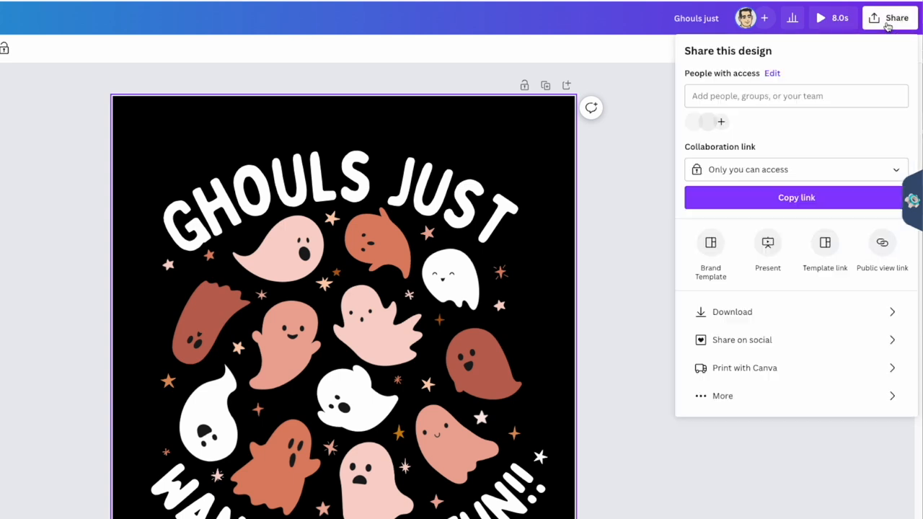
pyautogui.click(732, 311)
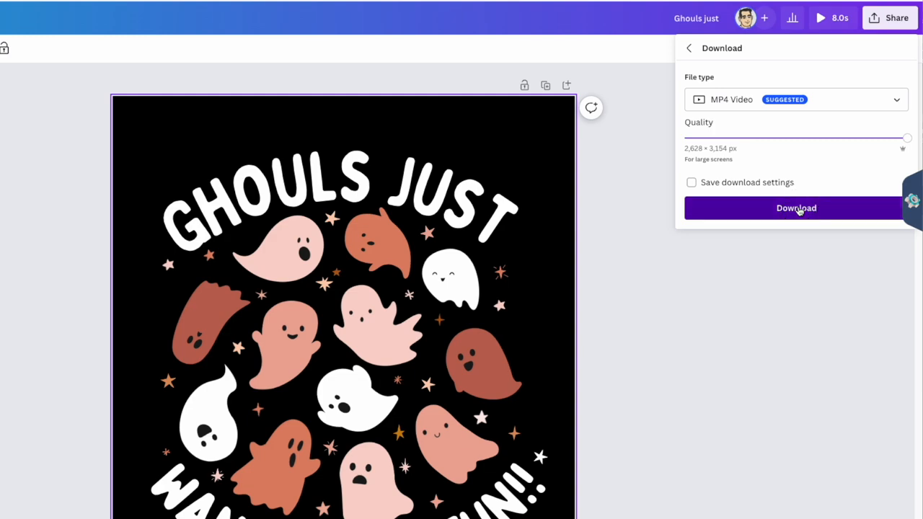
pyautogui.click(796, 208)
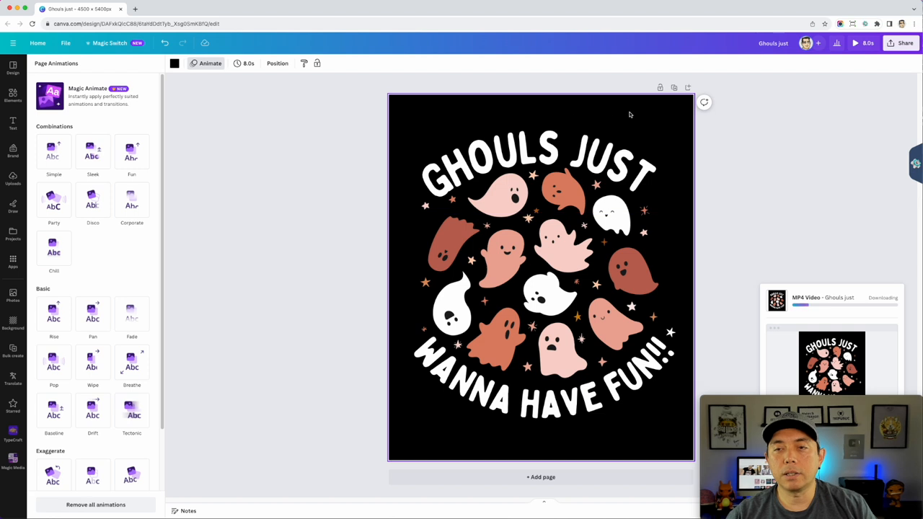
pyautogui.click(537, 157)
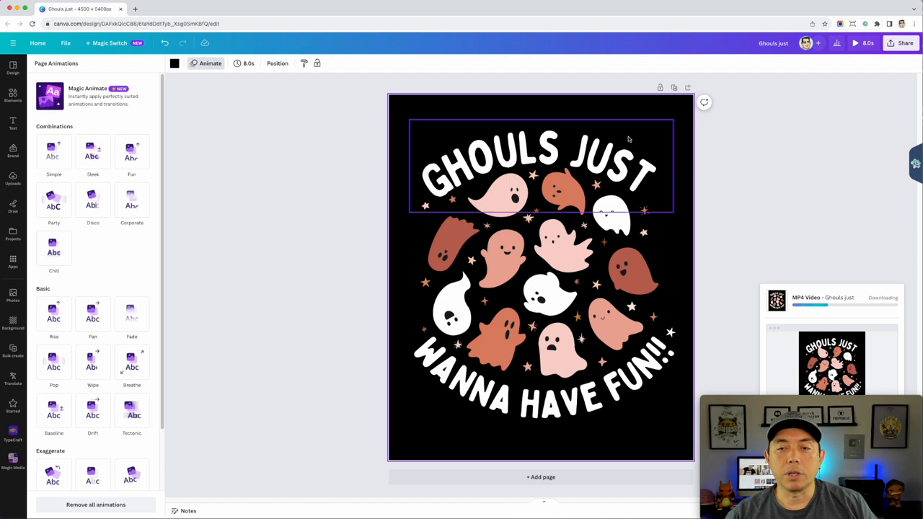
# Step: Select all page elements with Cmd+A, then clear the selection
pyautogui.press('cmd+a')
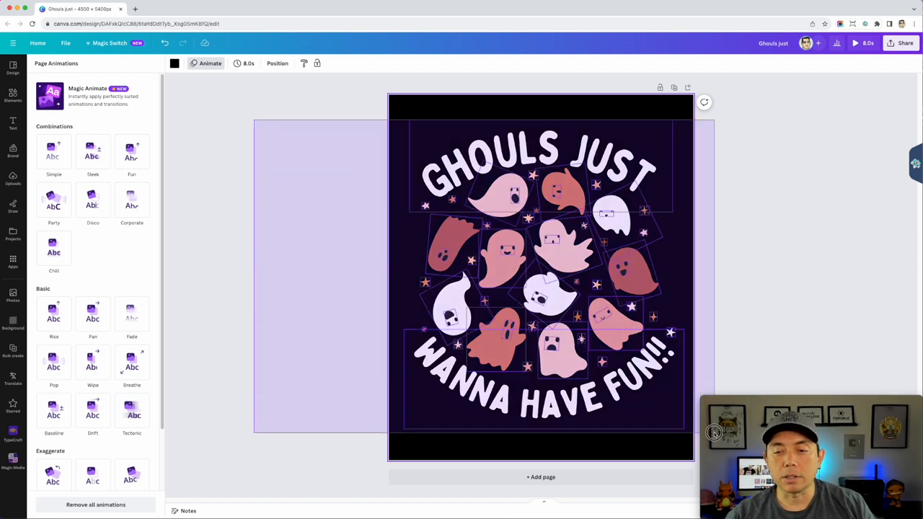
pyautogui.click(540, 277)
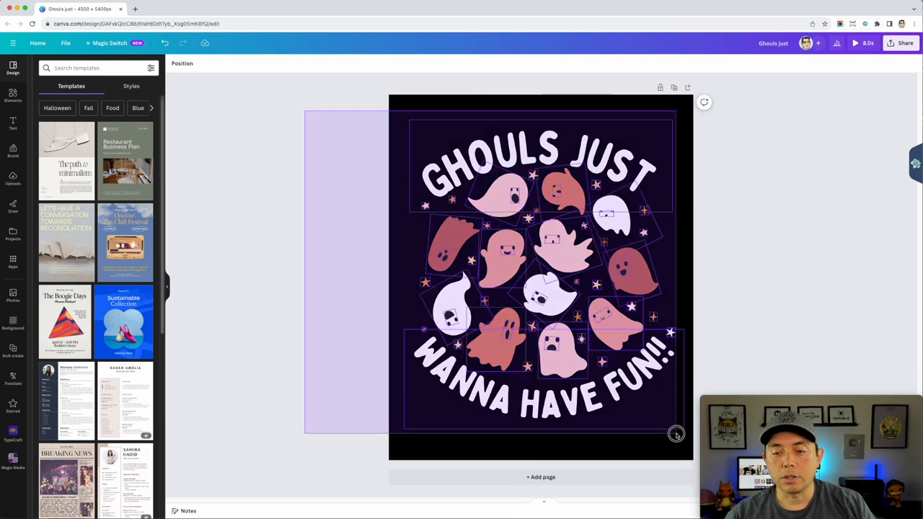
pyautogui.click(676, 433)
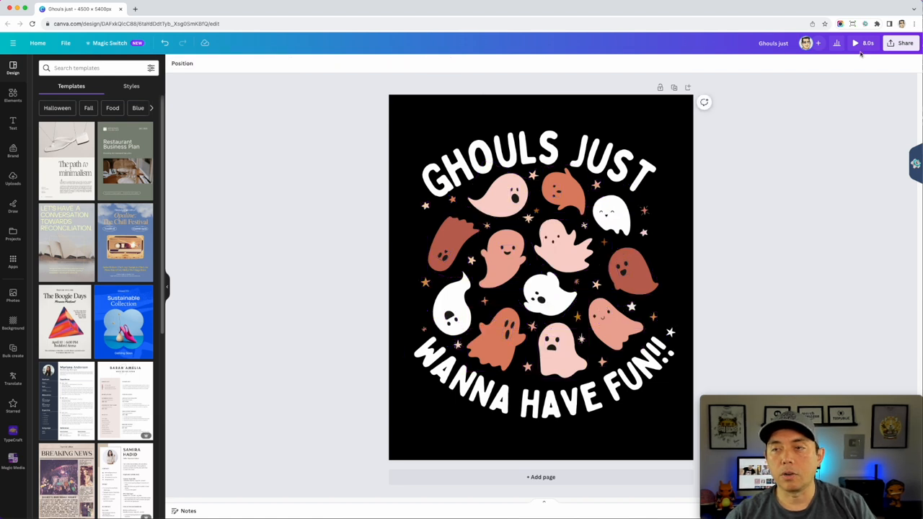
pyautogui.moveTo(13, 43)
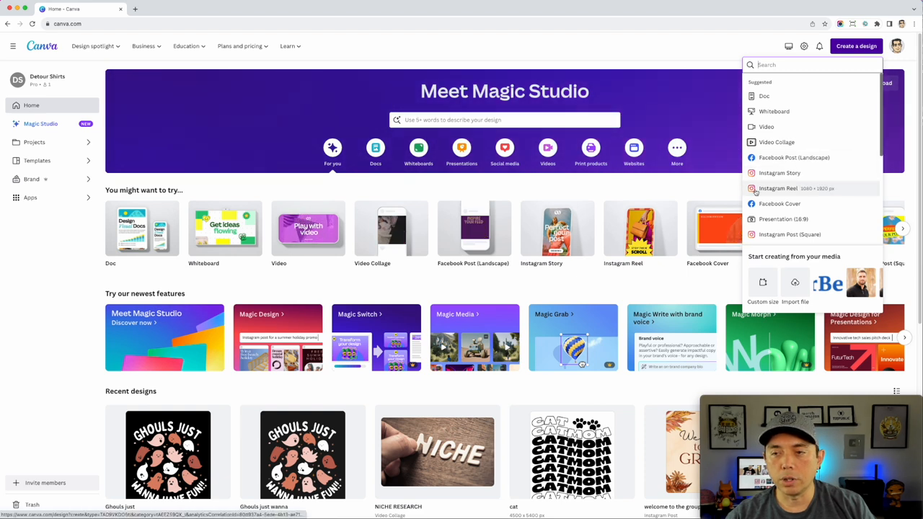
# Step: Start an Instagram Reel design with the ghost artwork, view Animate options, then return home
pyautogui.click(778, 189)
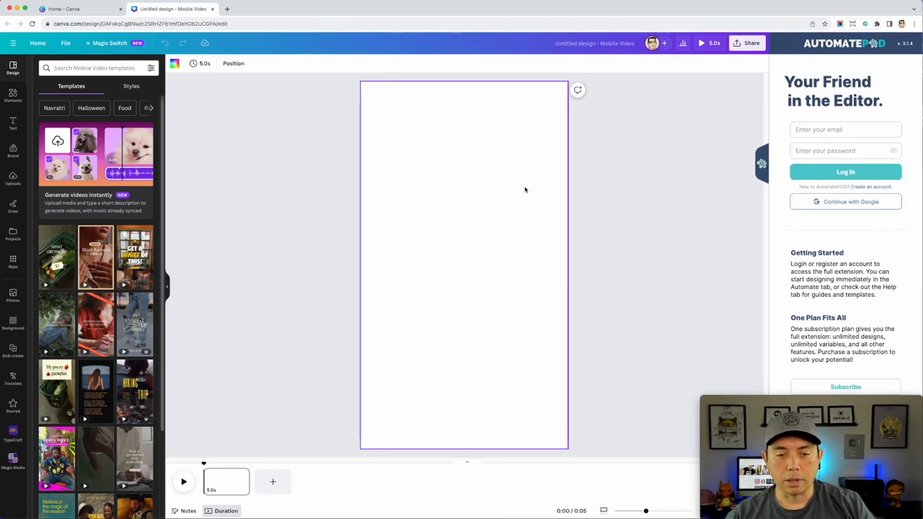
pyautogui.moveTo(514, 194)
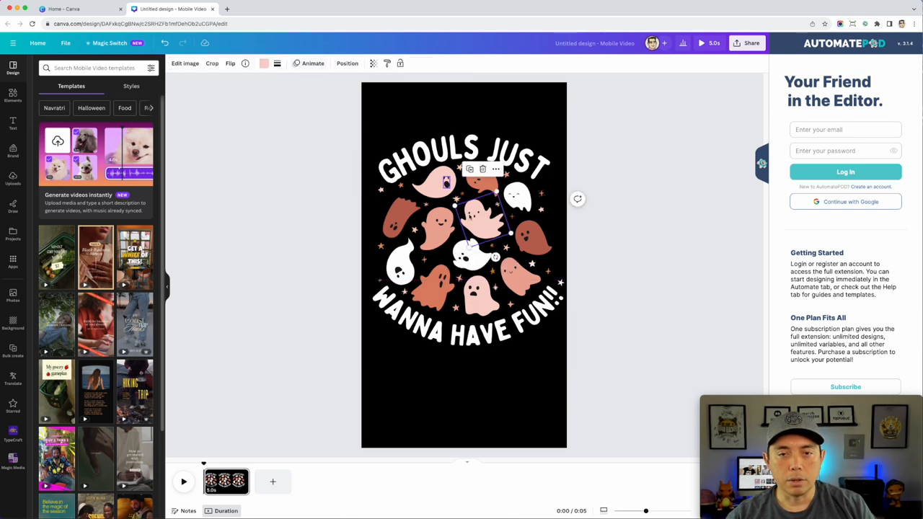
pyautogui.click(312, 64)
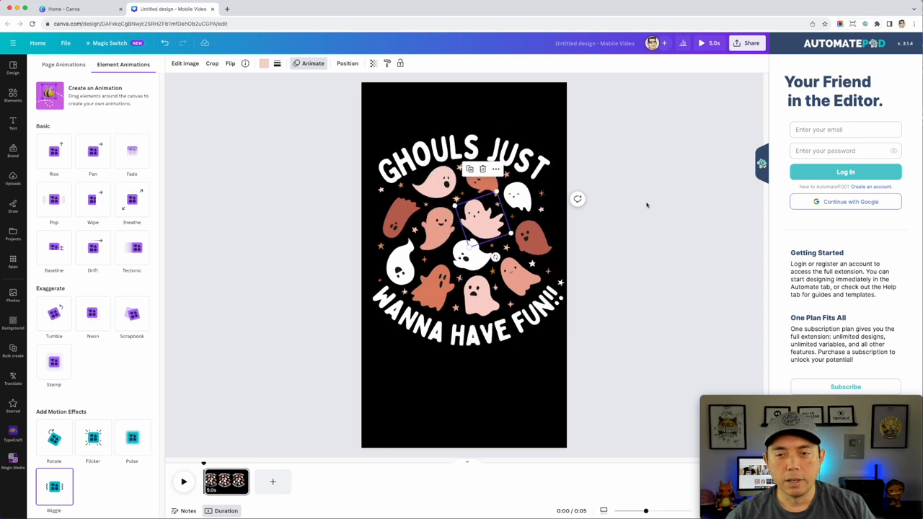
pyautogui.click(13, 66)
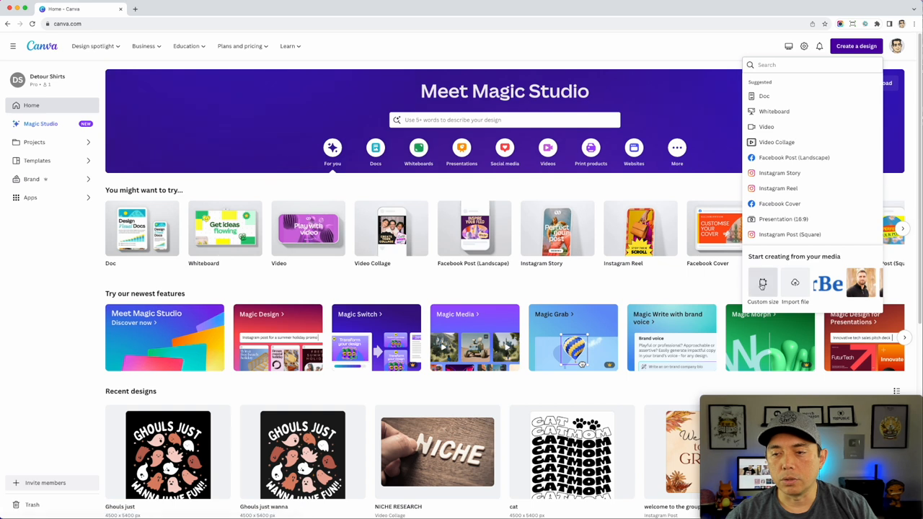
# Step: Create a custom-size design using the recent 4500 × 4500 px preset
pyautogui.click(762, 282)
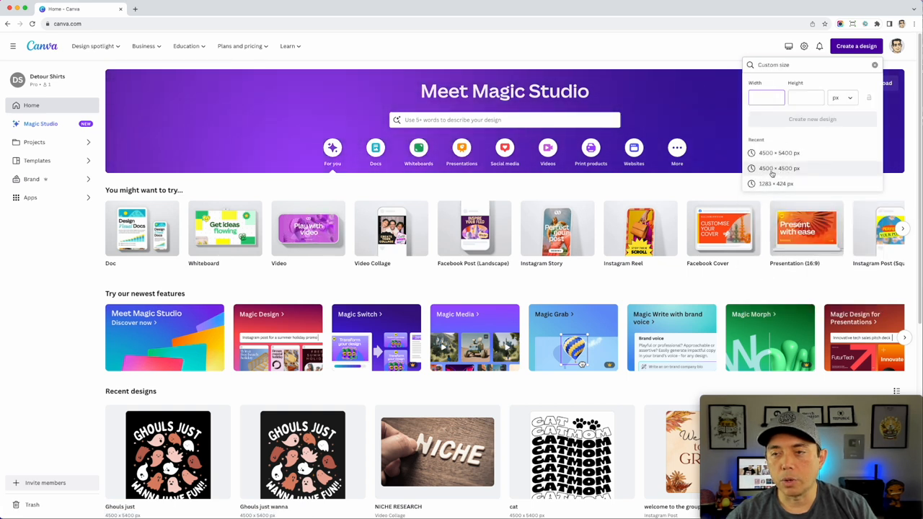
pyautogui.click(779, 168)
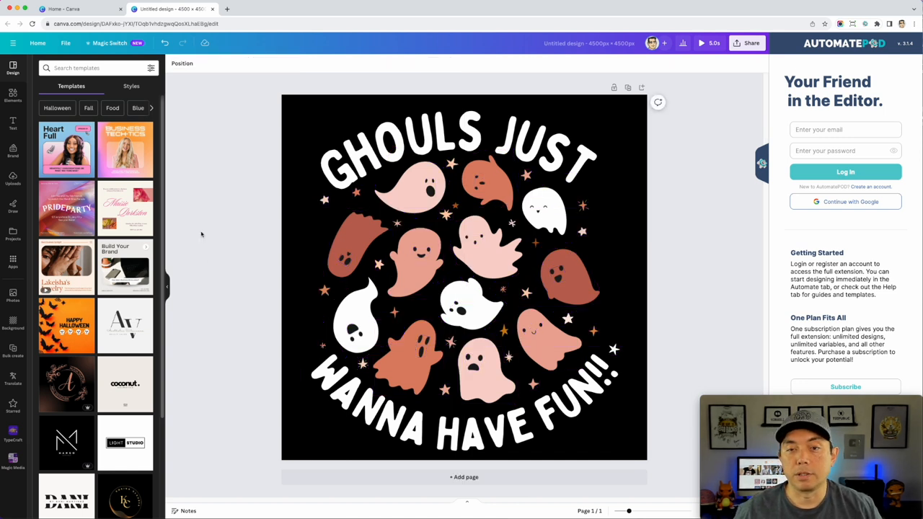
# Step: Download the square ghost design as an MP4 video
pyautogui.click(747, 43)
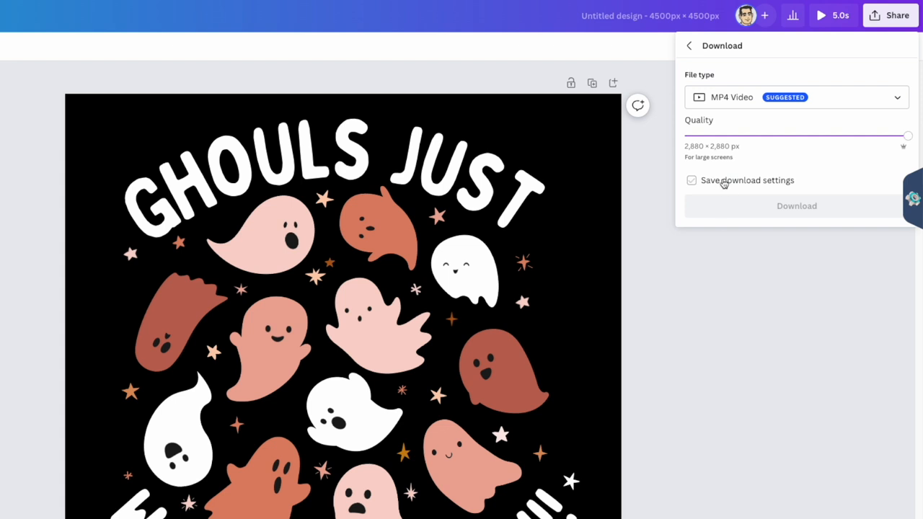
pyautogui.click(796, 96)
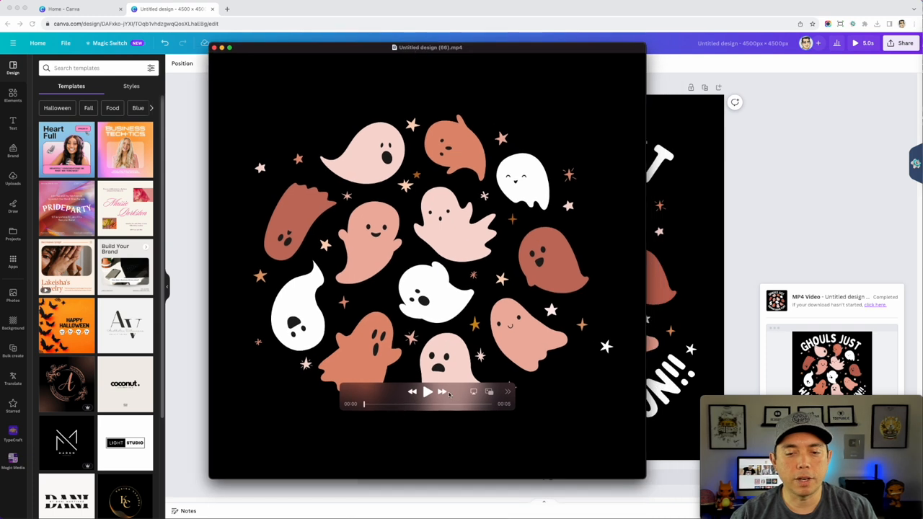
# Step: Play the exported ghost MP4 in QuickTime, pause at the end, and shrink the player
pyautogui.click(427, 391)
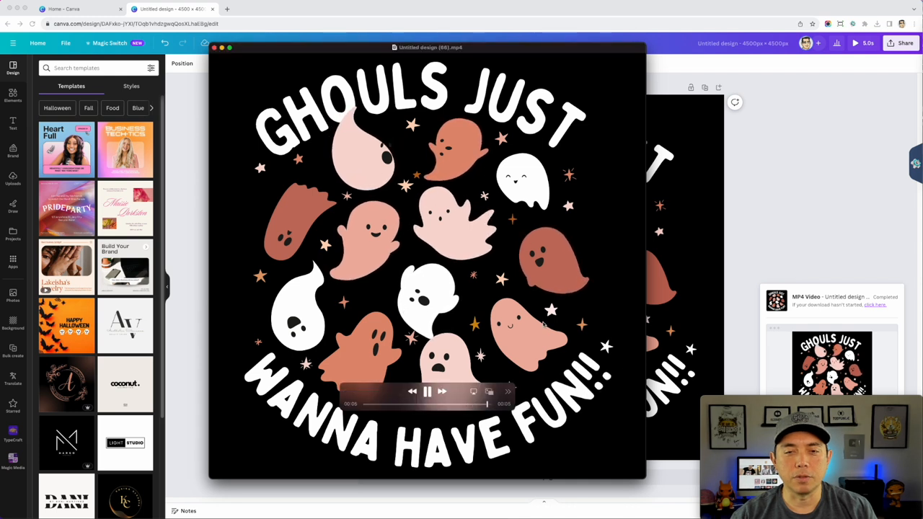
pyautogui.click(426, 391)
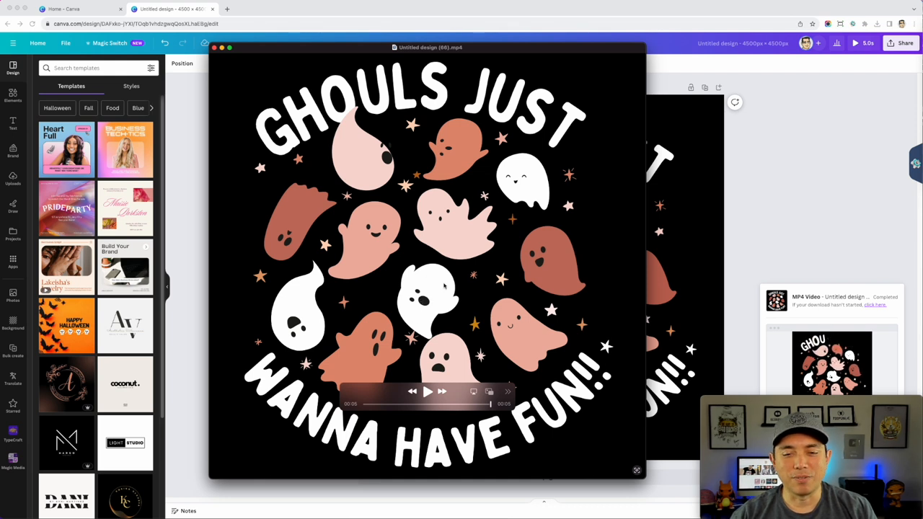
pyautogui.click(427, 392)
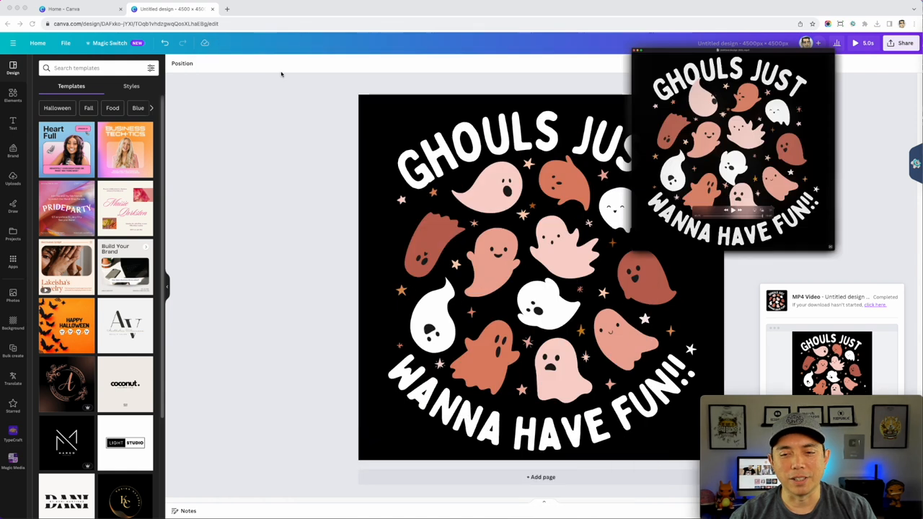
# Step: Apply the Rotate animation to the middle ghost group
pyautogui.click(548, 303)
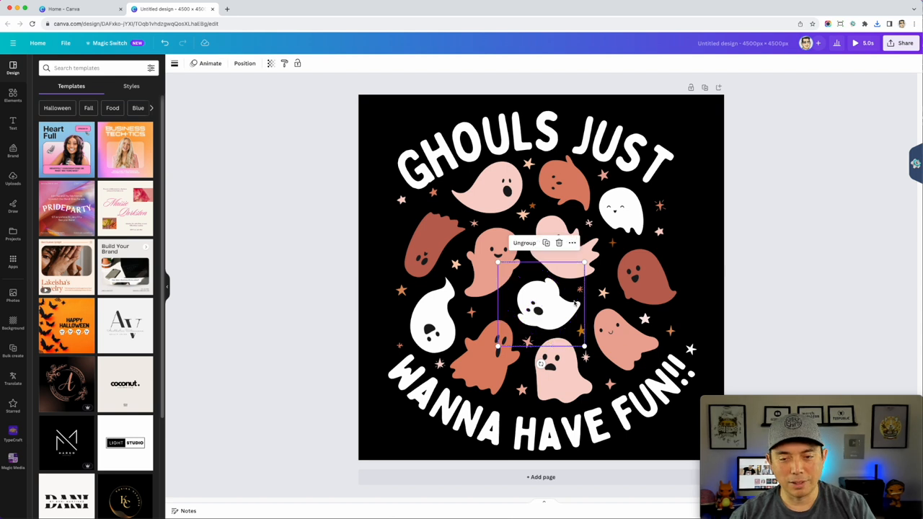
pyautogui.click(210, 62)
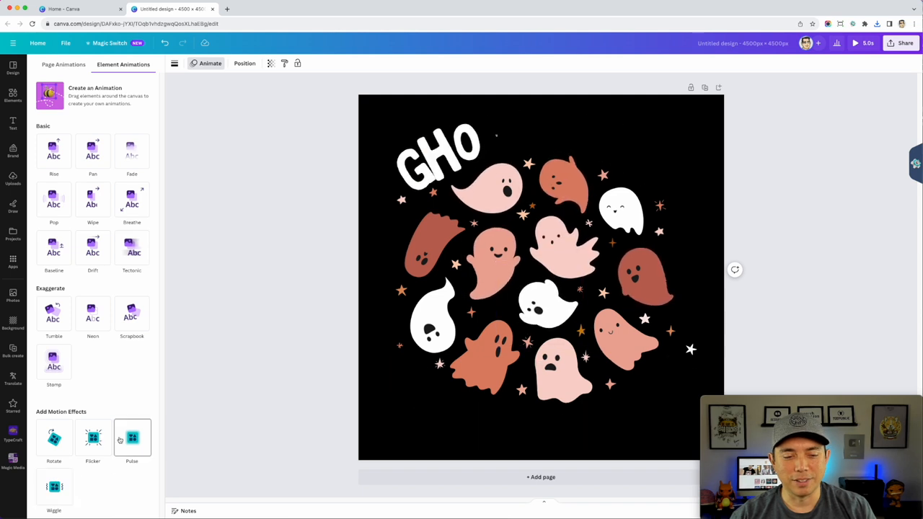
pyautogui.click(53, 438)
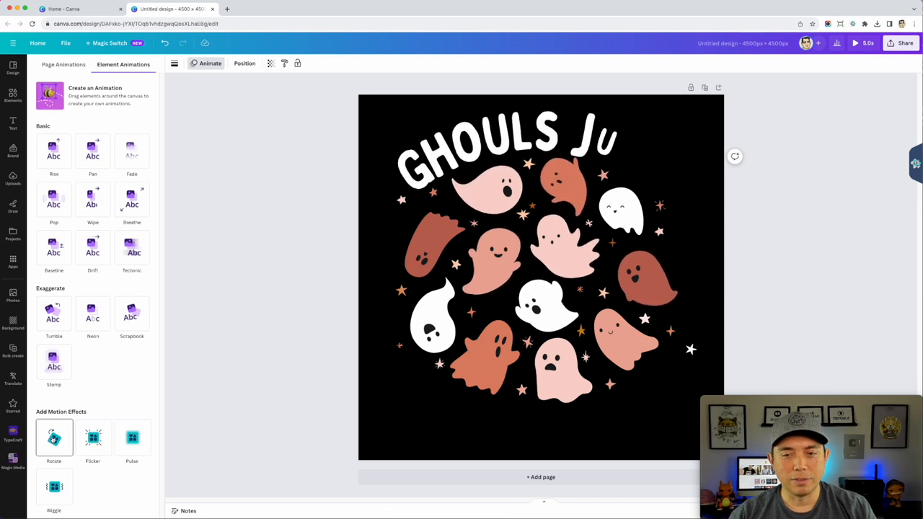
pyautogui.click(54, 438)
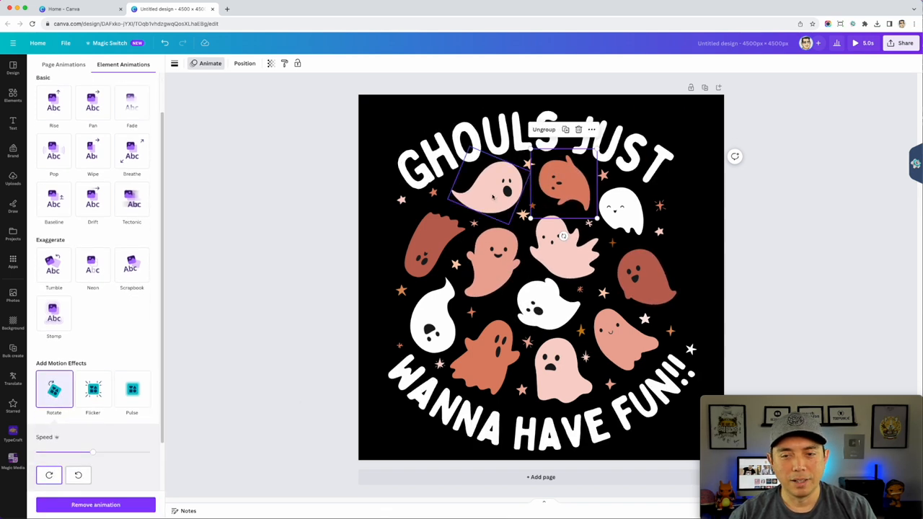
# Step: Give the pale pink ghost group near the top a Pulse animation
pyautogui.click(93, 389)
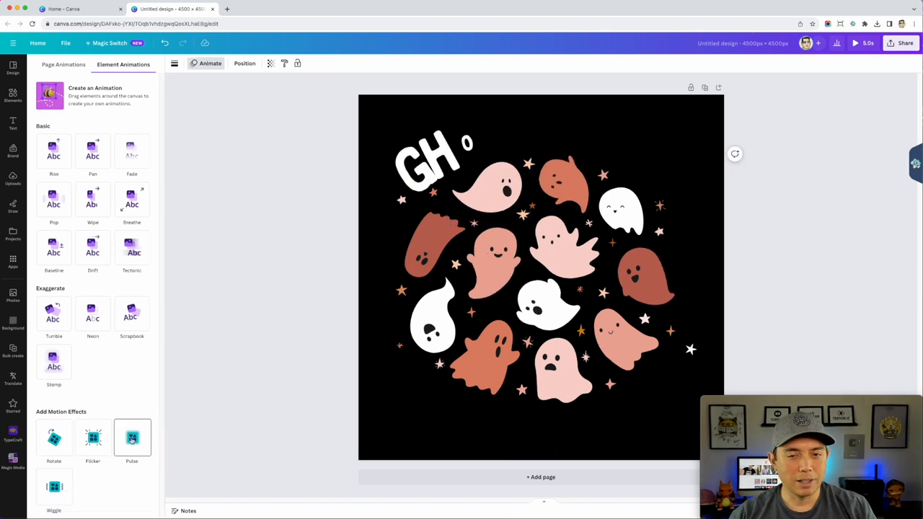
pyautogui.click(132, 437)
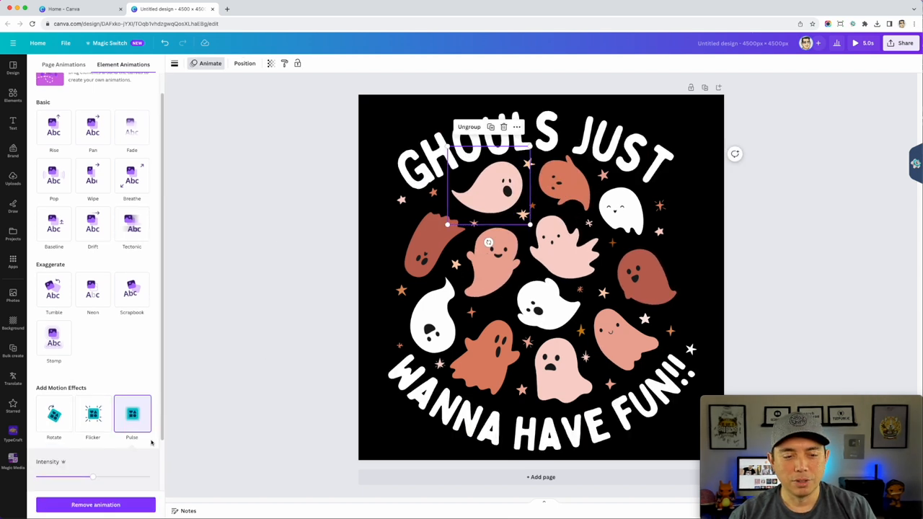
pyautogui.click(132, 413)
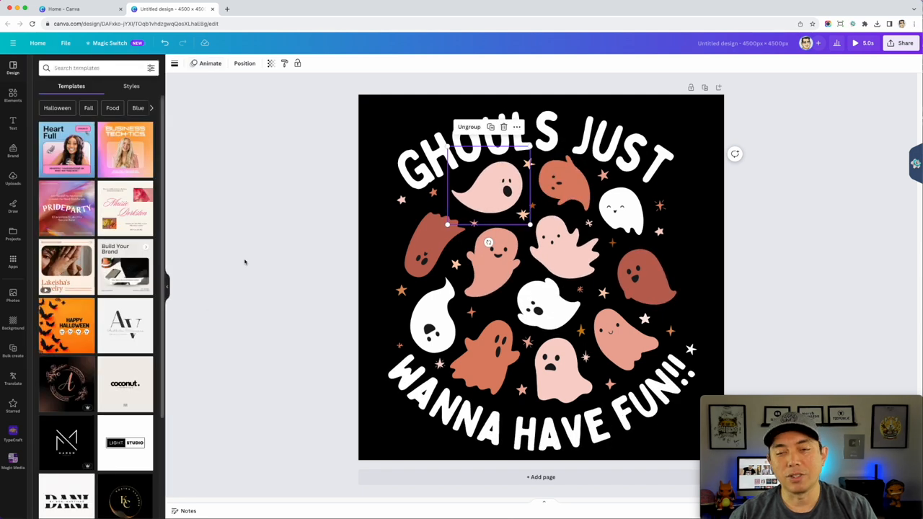
pyautogui.click(279, 219)
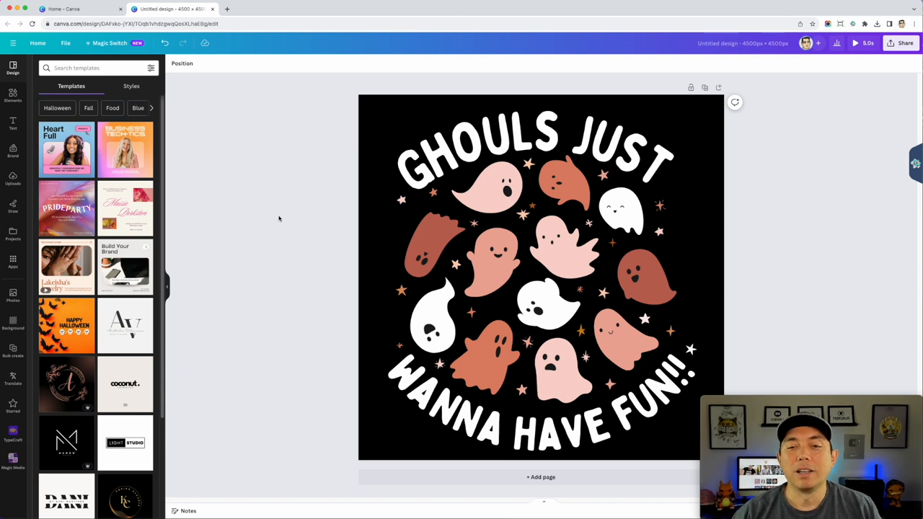
pyautogui.click(488, 188)
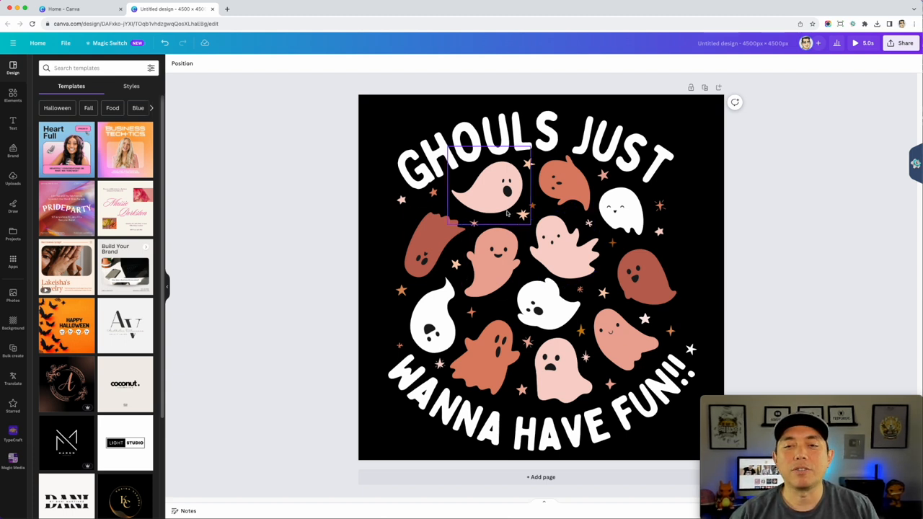
pyautogui.click(493, 260)
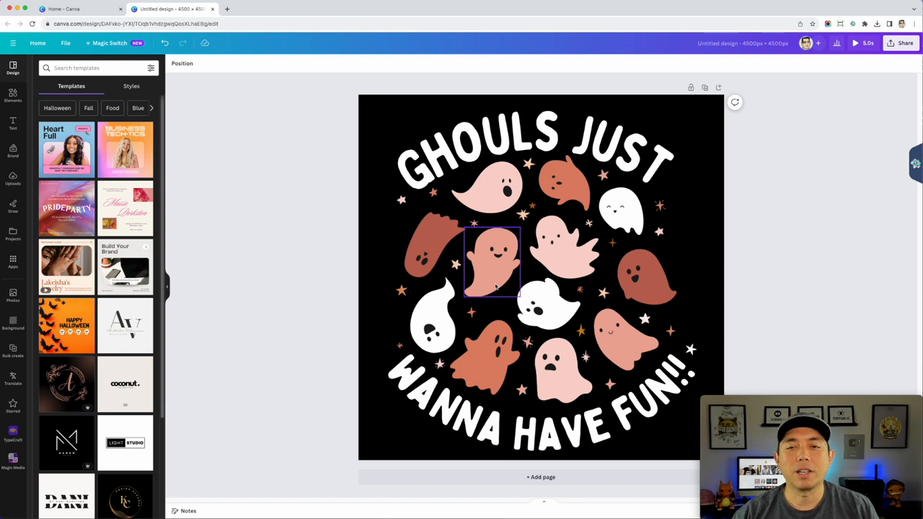
pyautogui.click(744, 269)
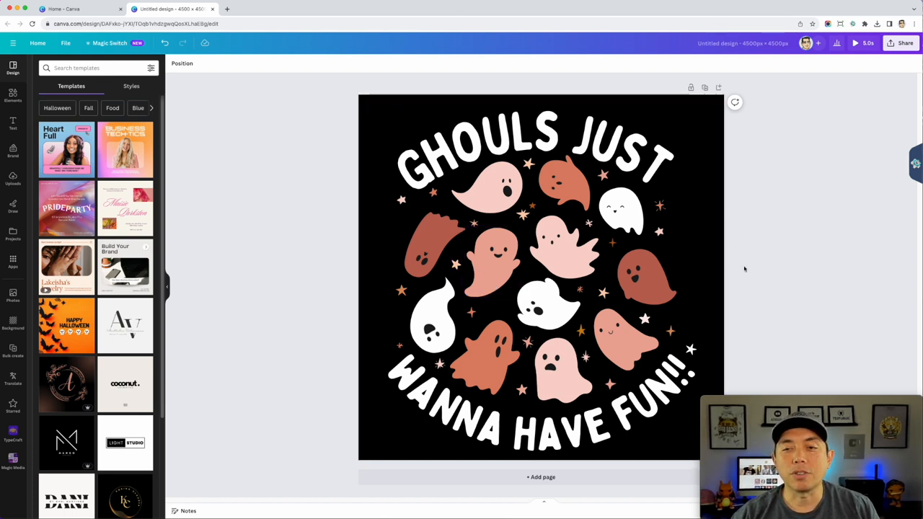
pyautogui.click(493, 260)
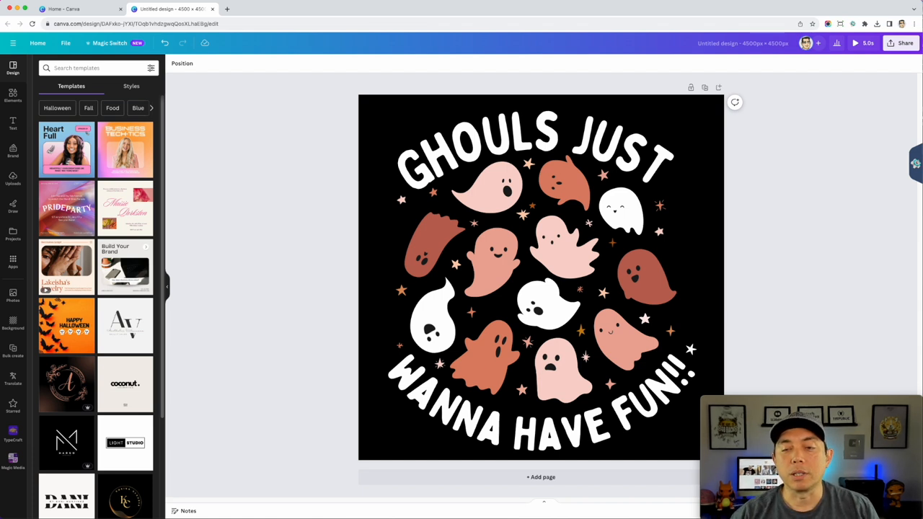
pyautogui.click(436, 179)
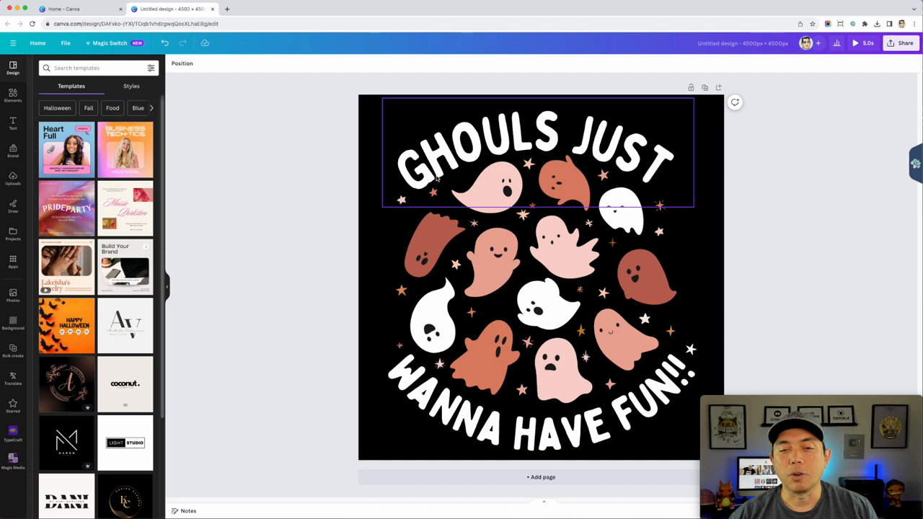
pyautogui.click(642, 277)
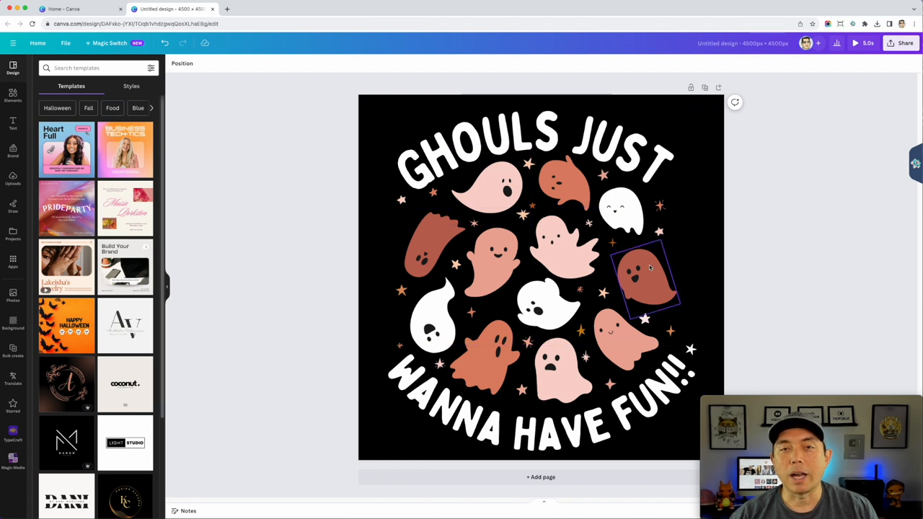
pyautogui.click(809, 268)
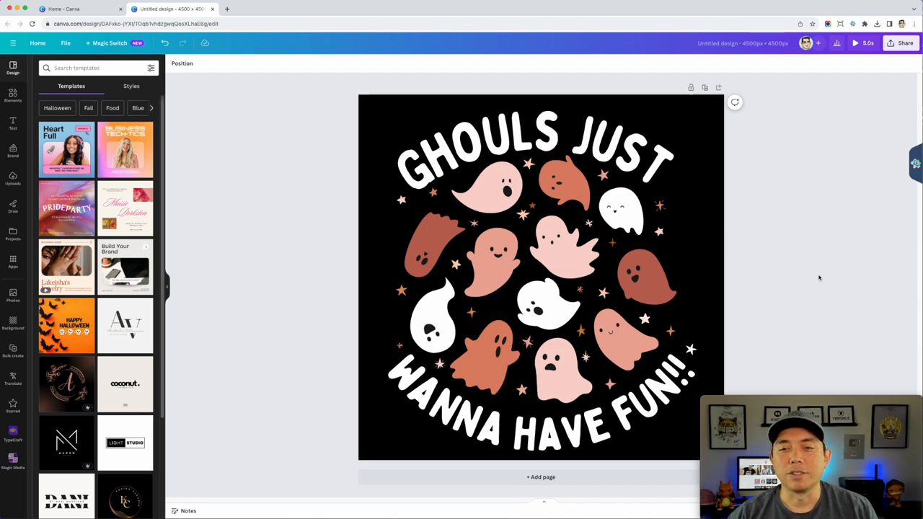
pyautogui.moveTo(826, 279)
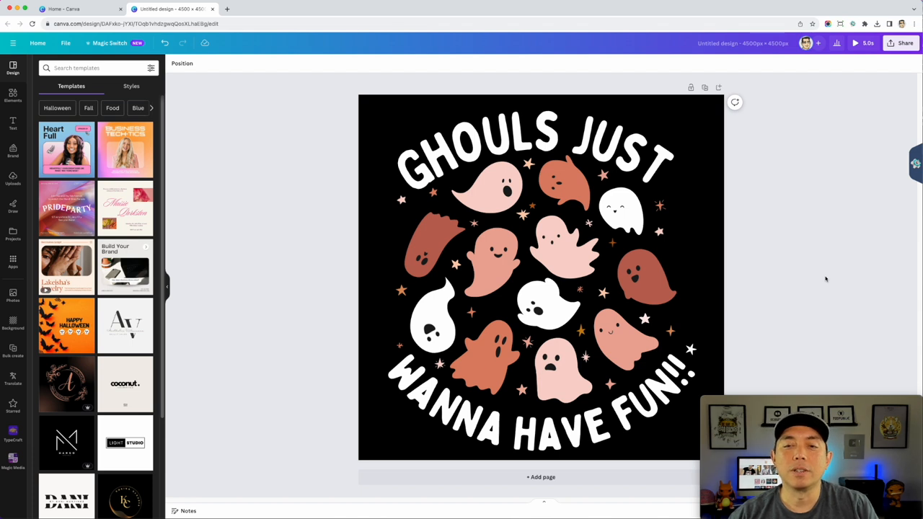
pyautogui.moveTo(820, 321)
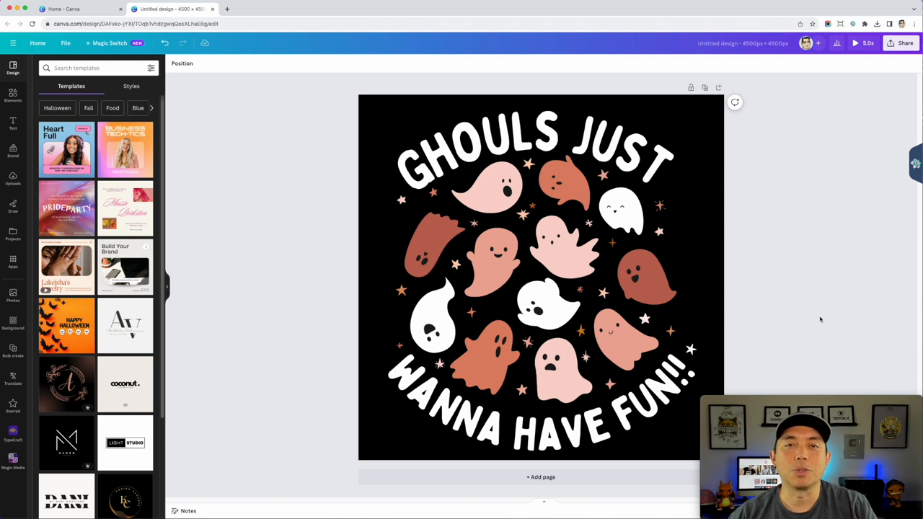